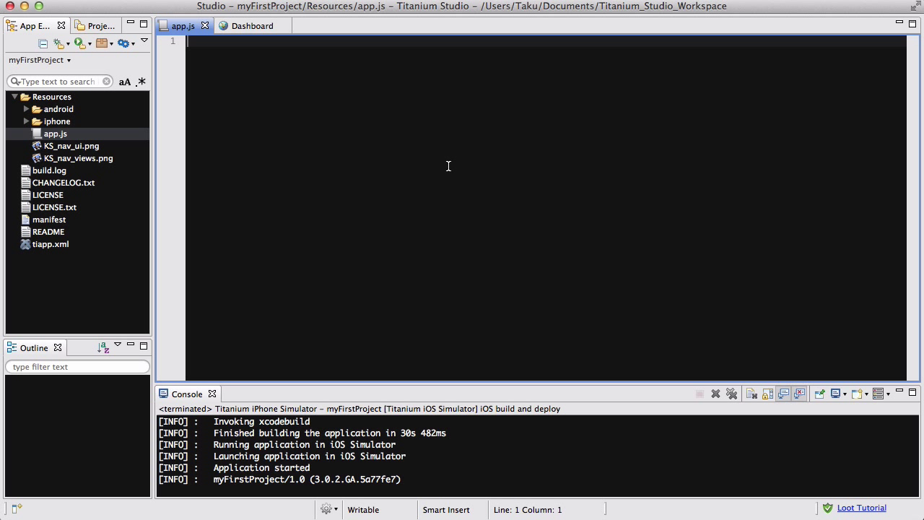
# Declare var win = Ti.UI.createWindow with backgroundColor "#FFF" and begin a label variable.
pyautogui.write('var win = Ti.')
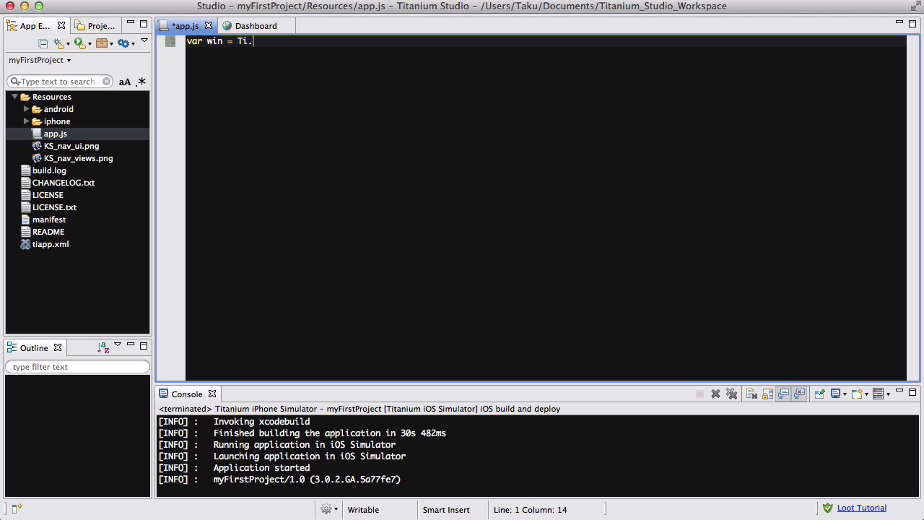
pyautogui.write('UI.createWindow9')
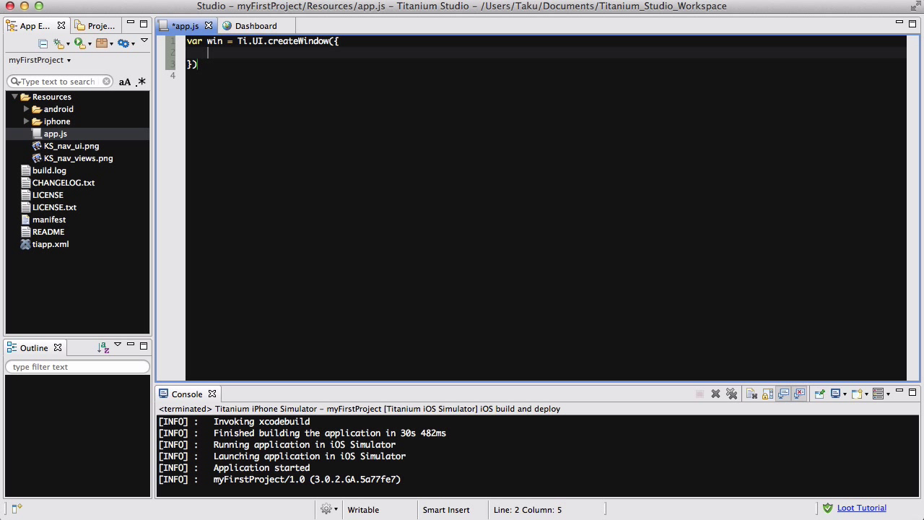
pyautogui.write('backgroundColor: "#')
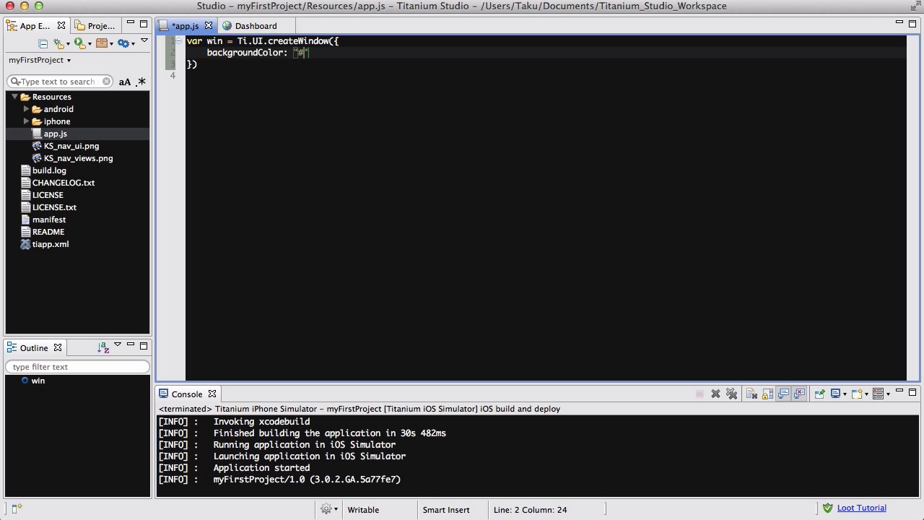
pyautogui.write('FFF";')
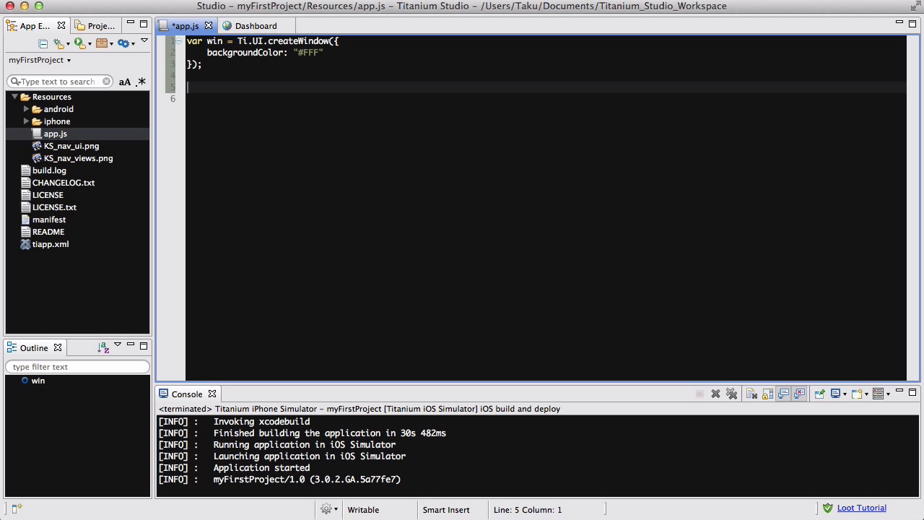
pyautogui.write('var lable')
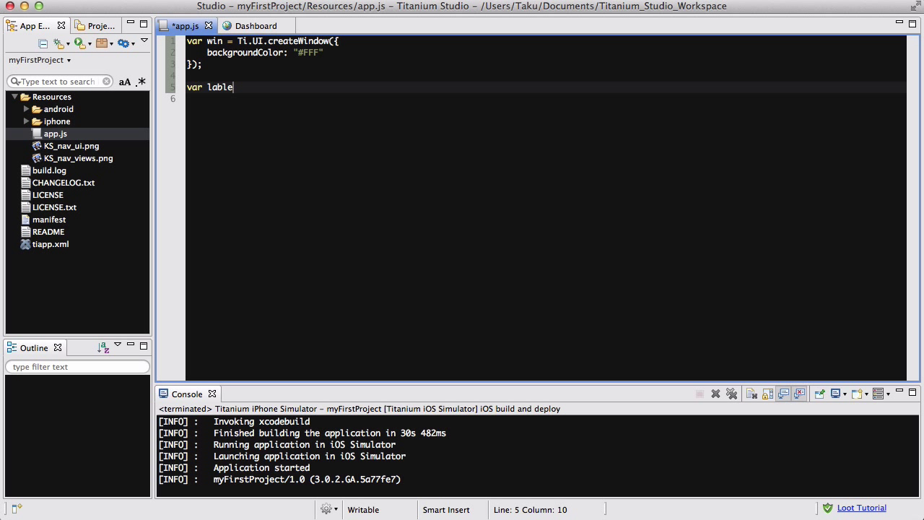
# Create shortLabel with Ti.UI.createLabel: text "Short sound", top 12, auto height and width.
pyautogui.press('Backspace')
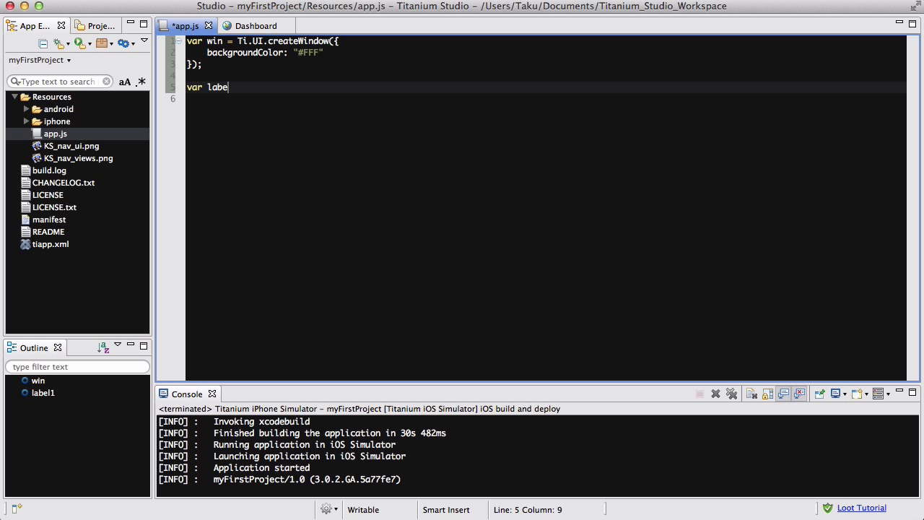
pyautogui.write('shortLabl')
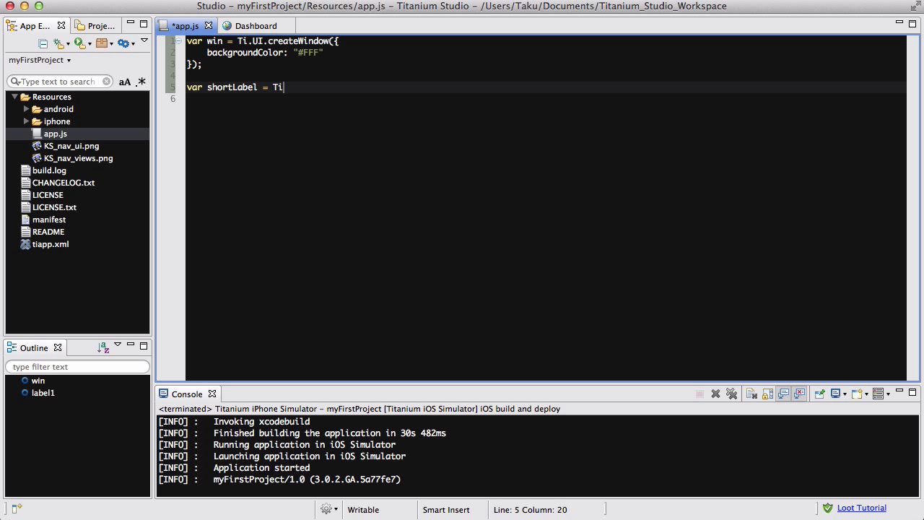
pyautogui.write('.UI.createLab')
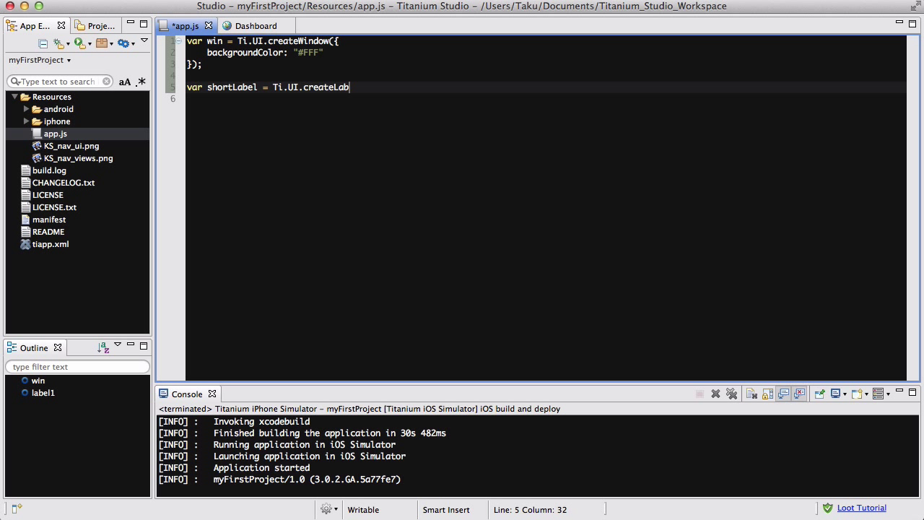
pyautogui.write('el({})')
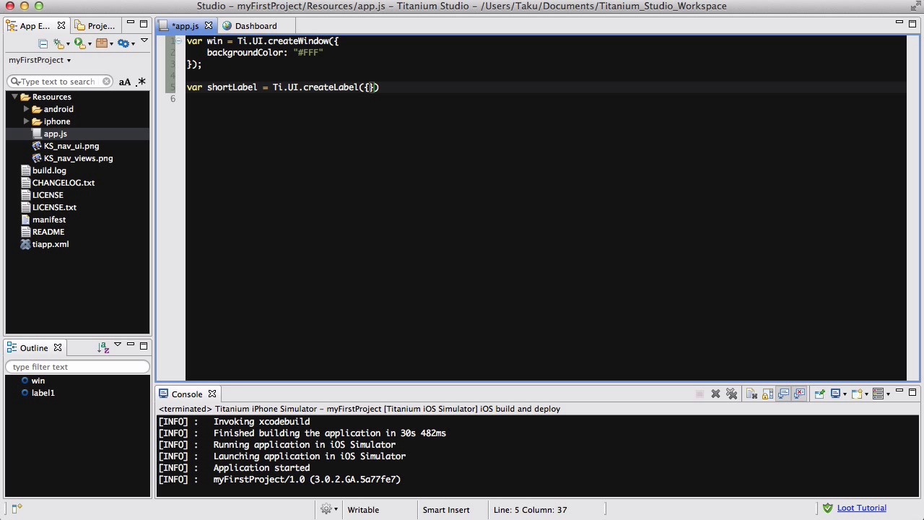
pyautogui.write('tex')
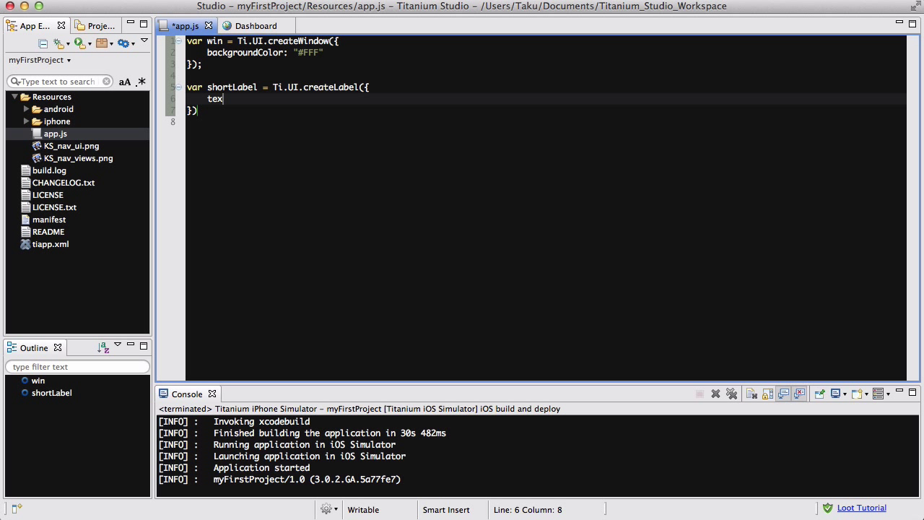
pyautogui.write('t: "Short "')
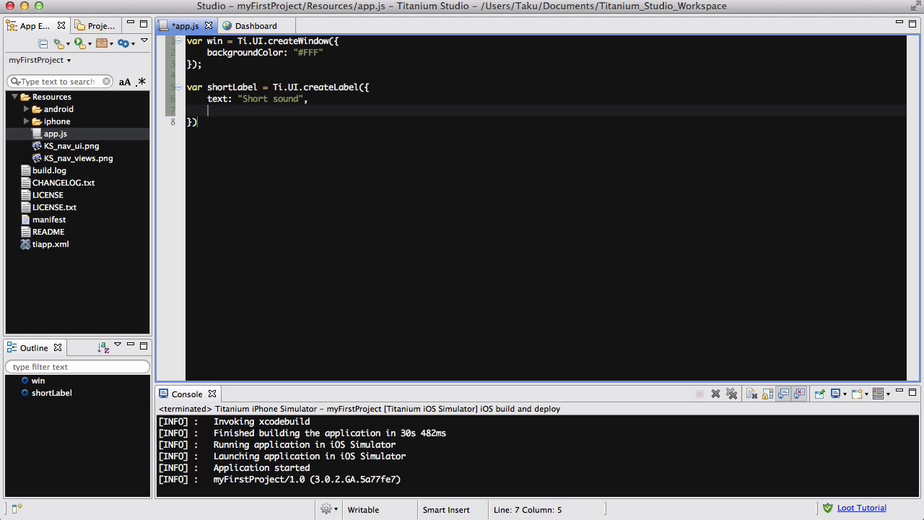
pyautogui.write('top: 12,')
pyautogui.write('height: "auto"')
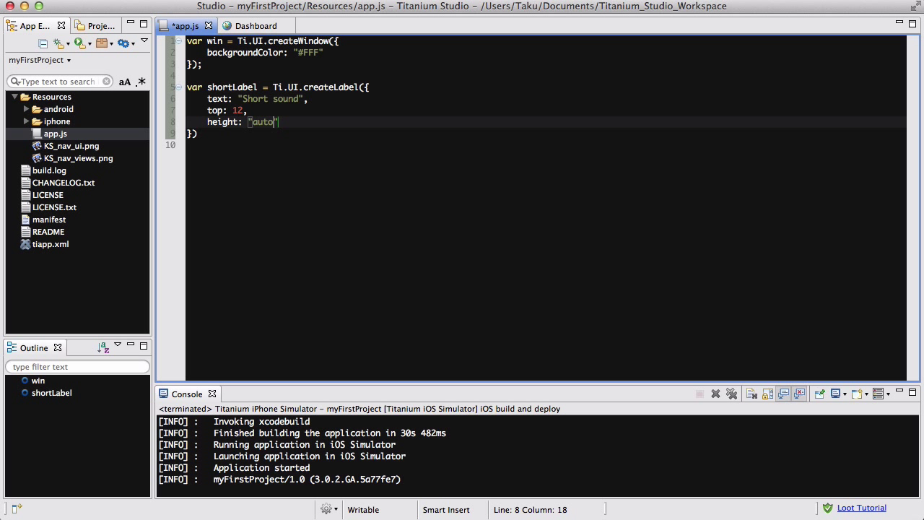
pyautogui.press('Return')
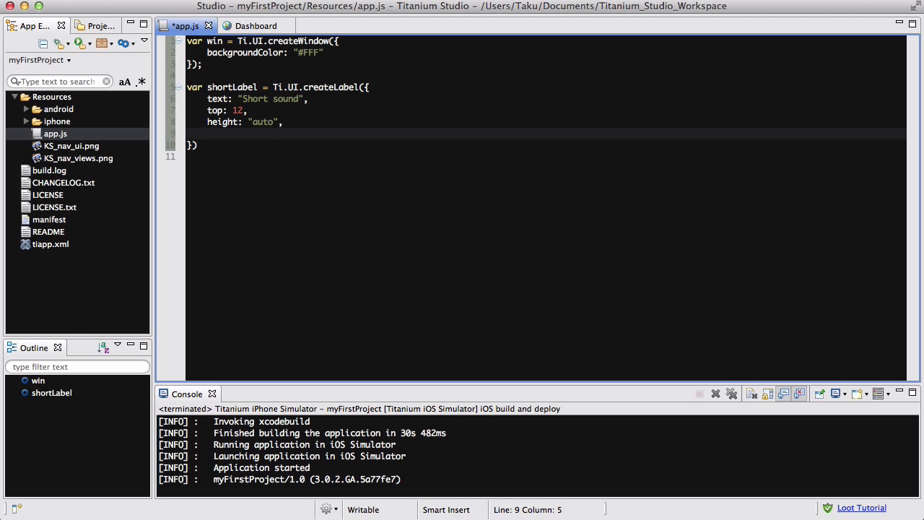
pyautogui.write('width: ""')
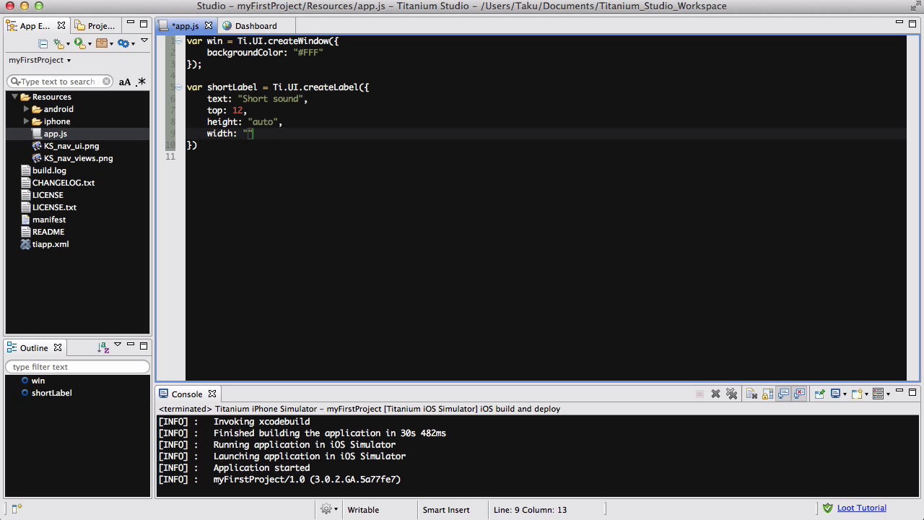
pyautogui.write('auto')
pyautogui.click(546, 144)
pyautogui.write(';')
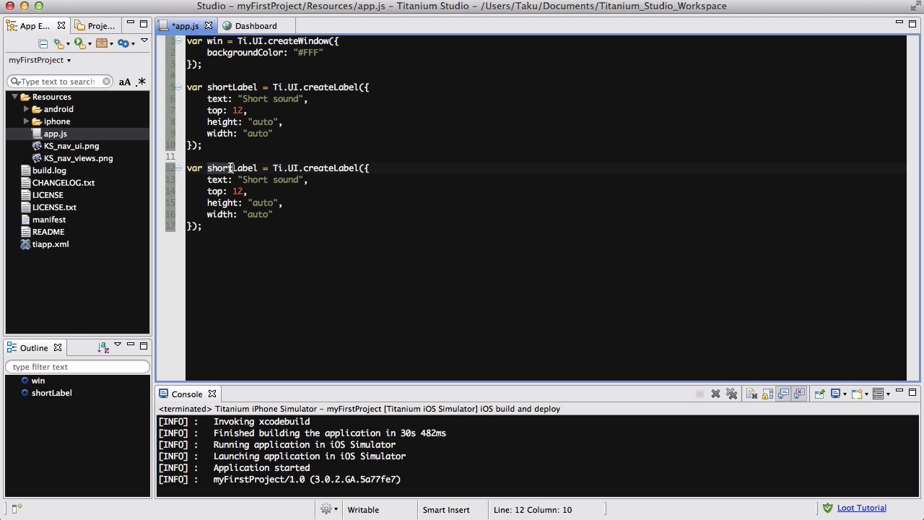
# Duplicate it as longLabel with text "Long sound" positioned at bottom 12.
pyautogui.write('longLabel')
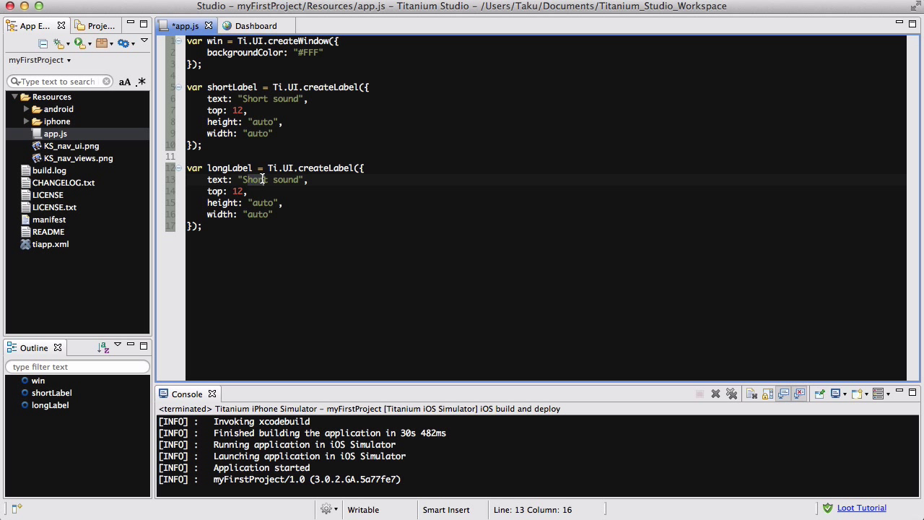
pyautogui.write('Lon')
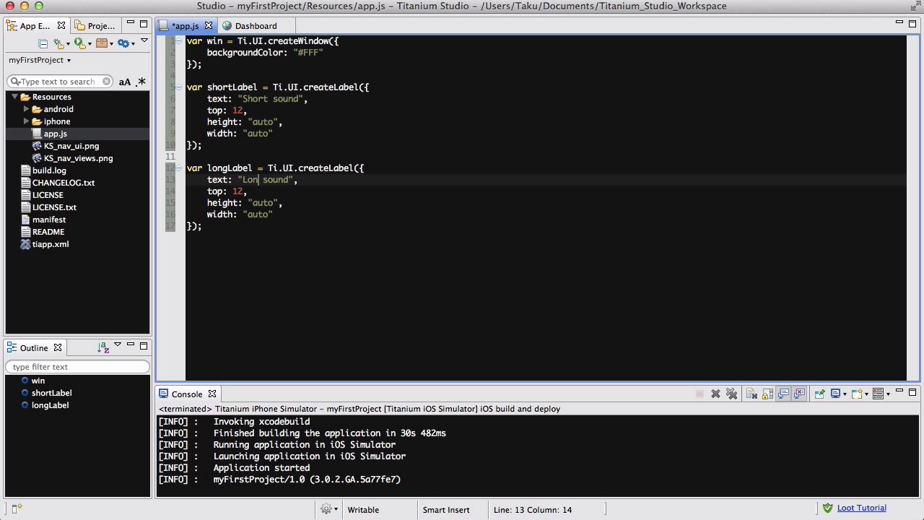
pyautogui.write('g')
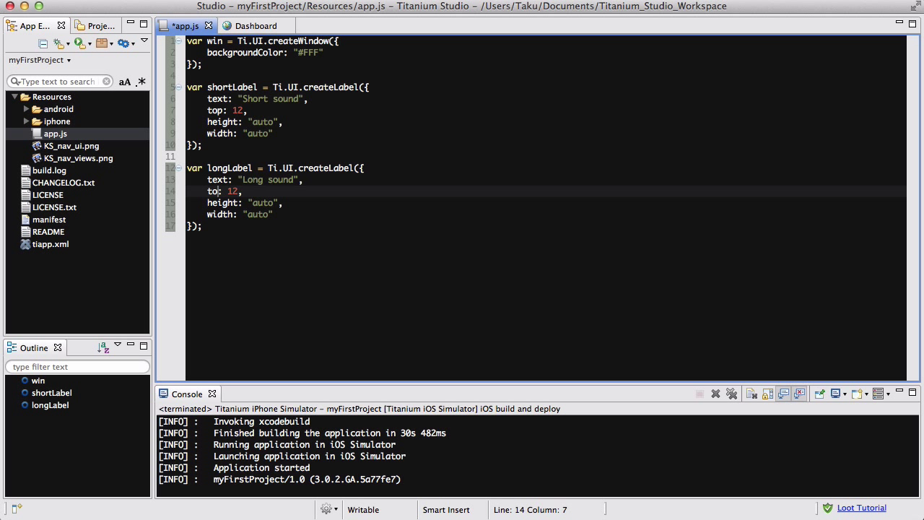
pyautogui.write('bottom')
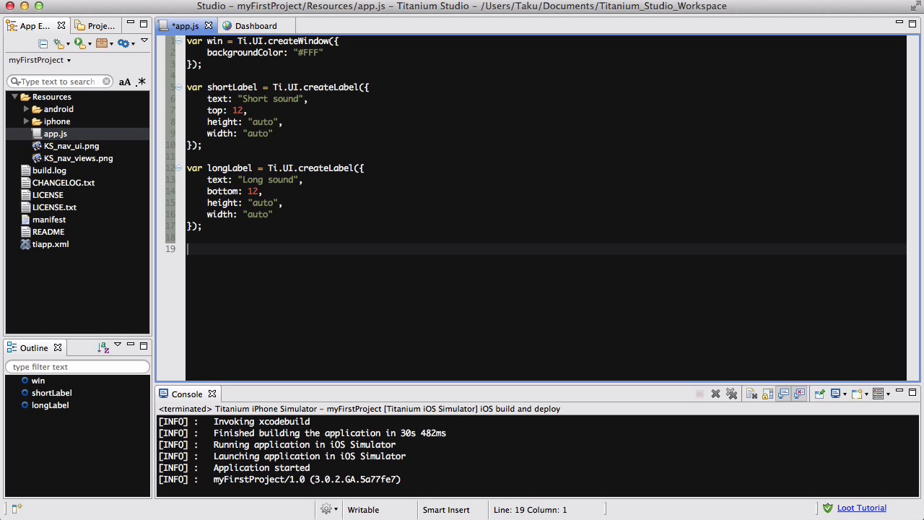
# Declare var shortSwitch = Ti.UI.createSwitch({.
pyautogui.write('var s')
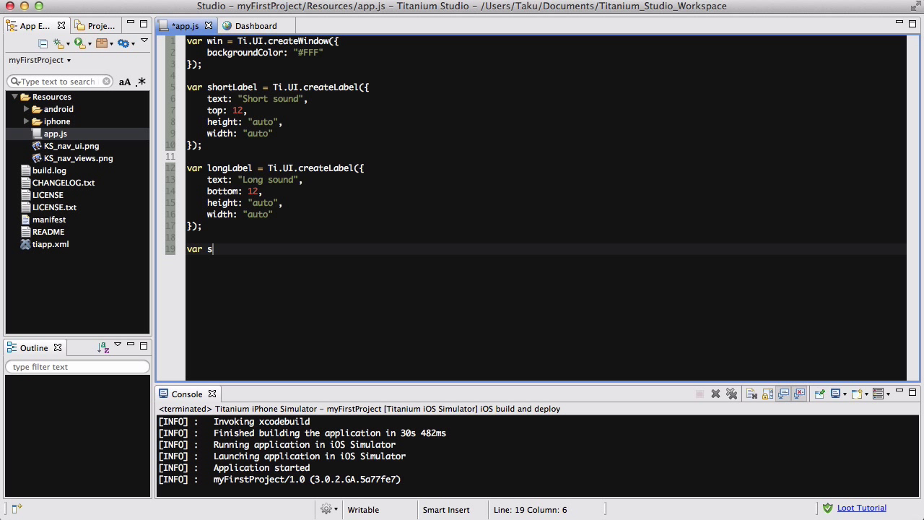
pyautogui.write('hortSi')
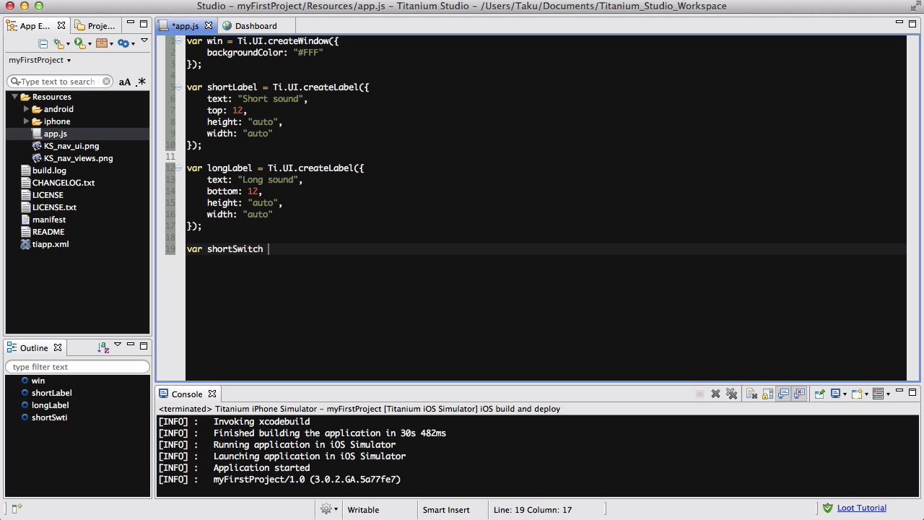
pyautogui.write('= Ti.UI.create')
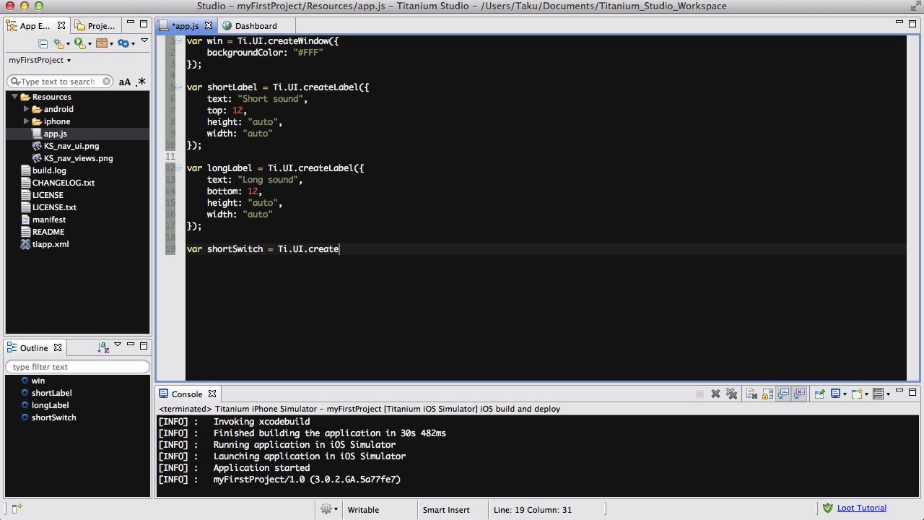
pyautogui.write('Switch()')
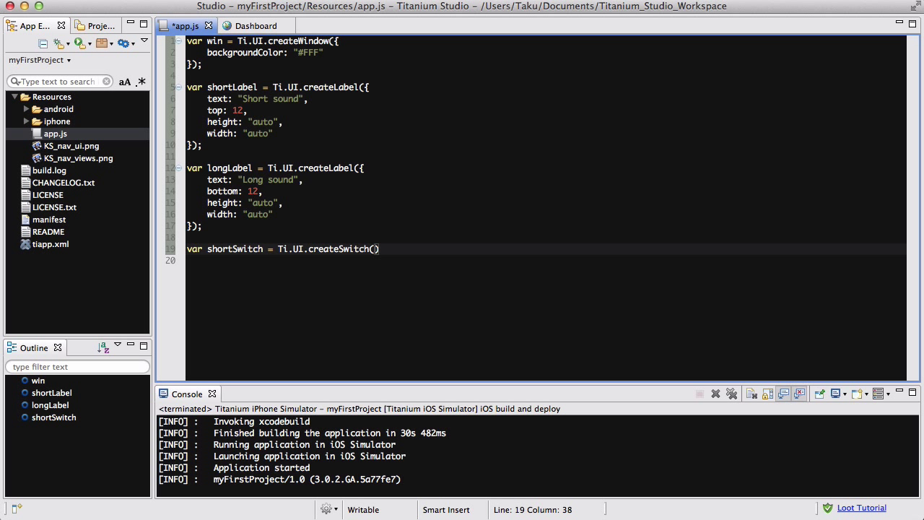
pyautogui.write('{')
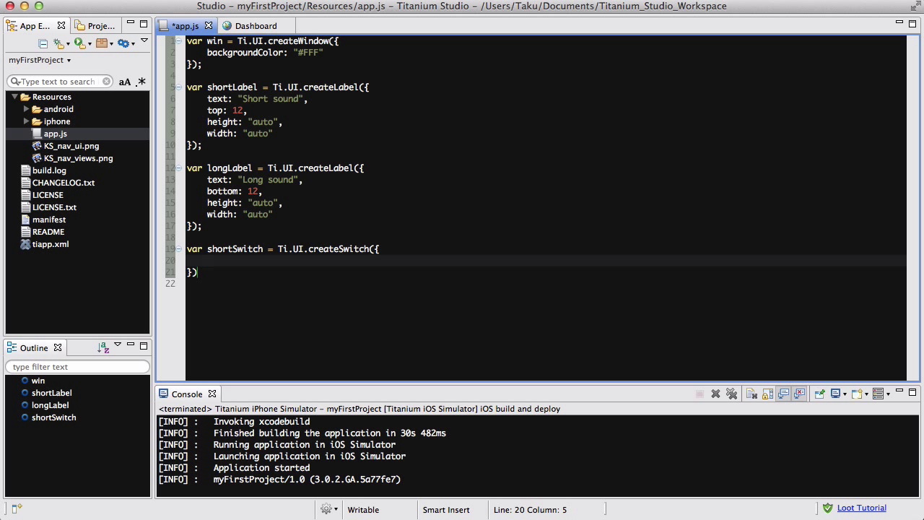
# Give shortSwitch the properties top: 35 and value: false.
pyautogui.write('bot')
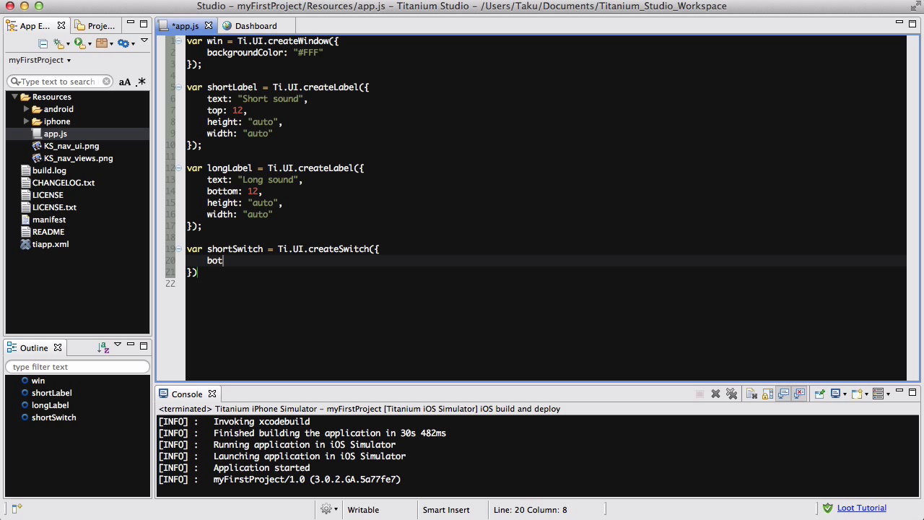
pyautogui.write('top:')
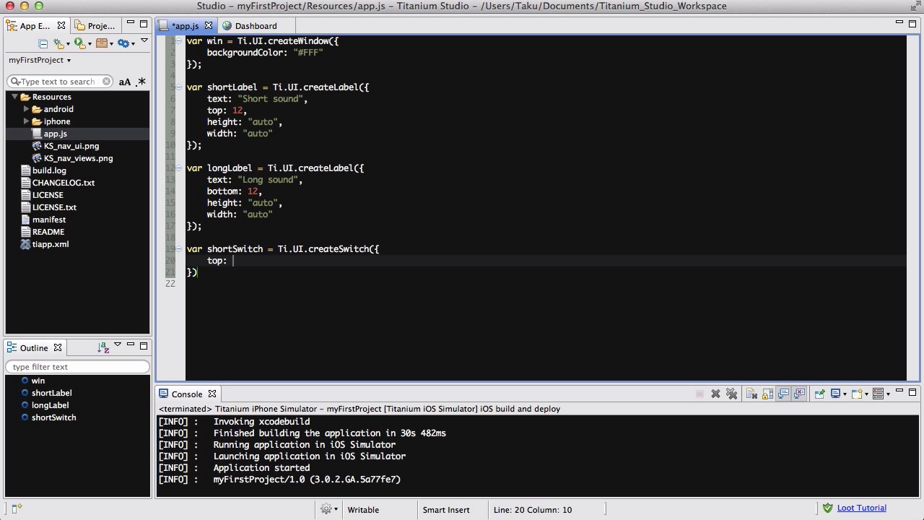
pyautogui.write('3')
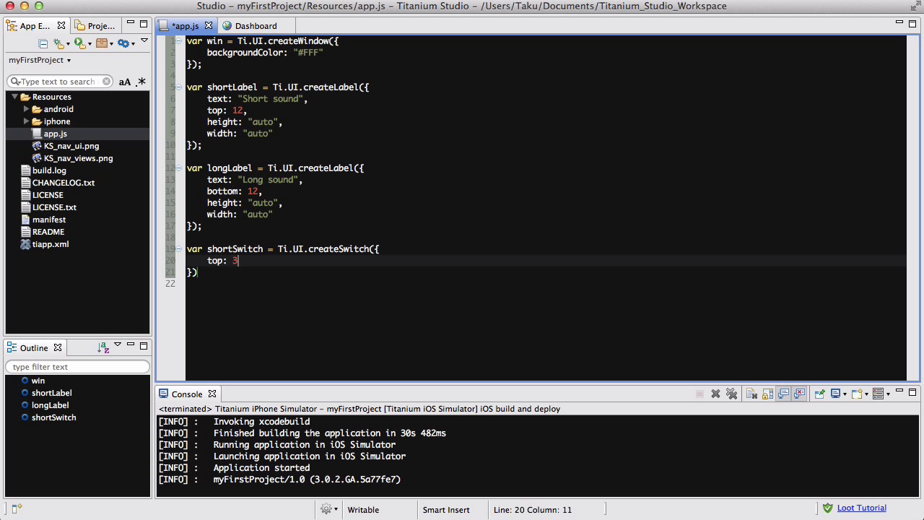
pyautogui.write('5,')
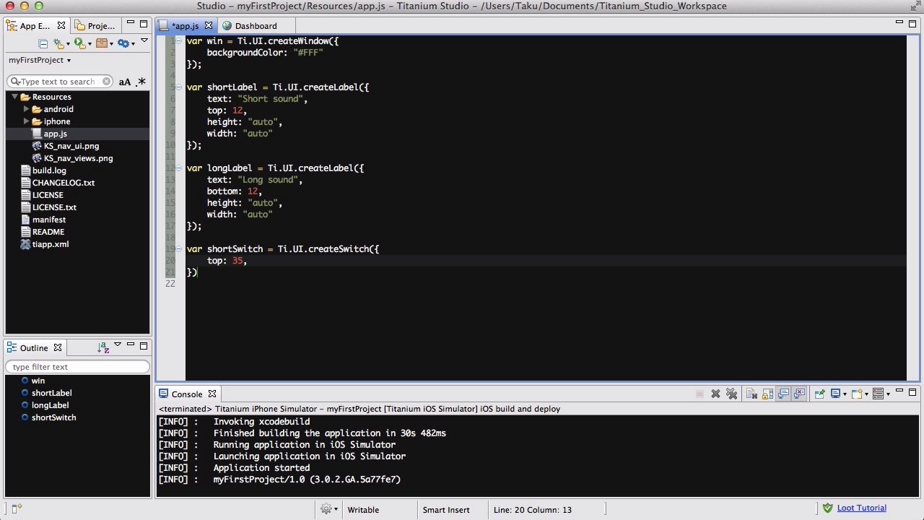
pyautogui.write('value:')
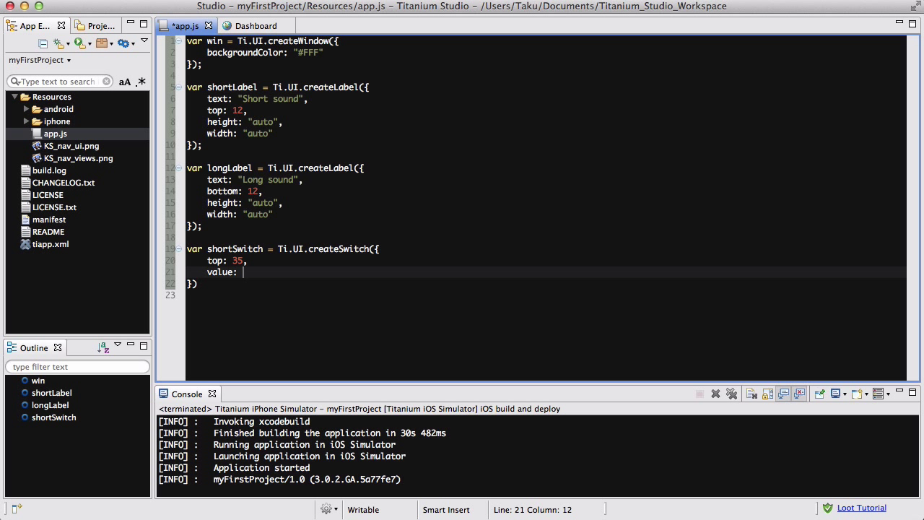
pyautogui.write('false,')
pyautogui.click(545, 283)
pyautogui.write(';')
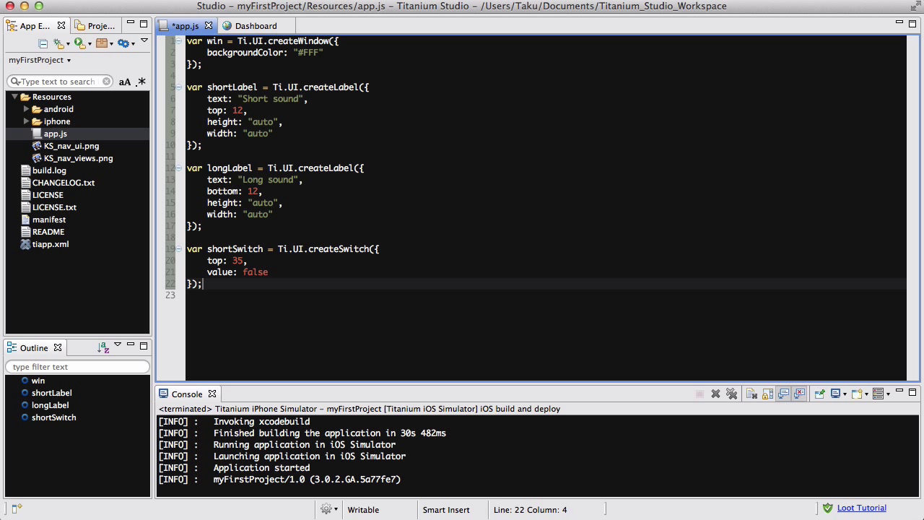
pyautogui.moveTo(225, 289)
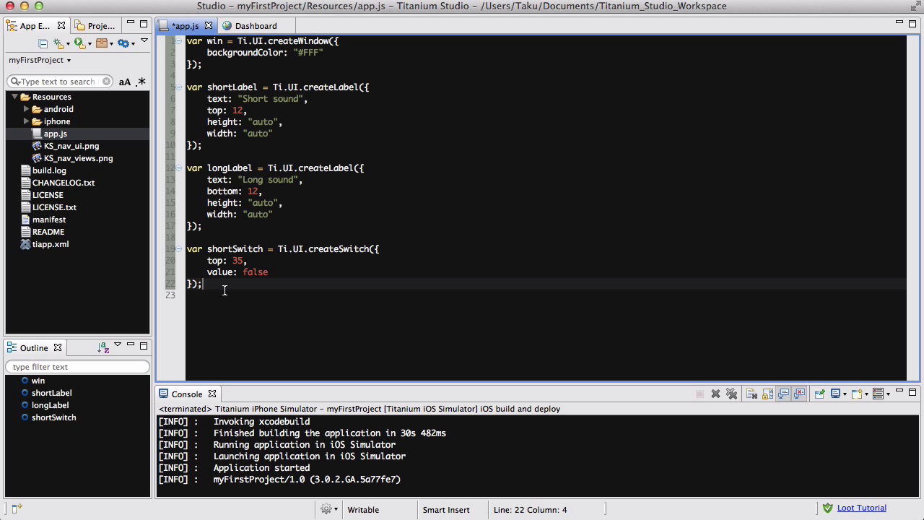
# Declare var longSwitch = Ti.UI.createSwitch with bottom: 35 and value: false.
pyautogui.write('var long')
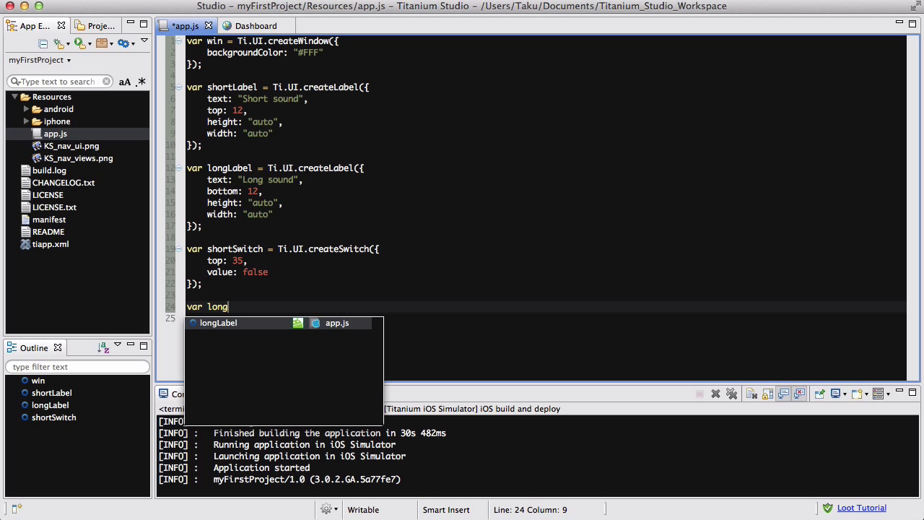
pyautogui.write('Sw')
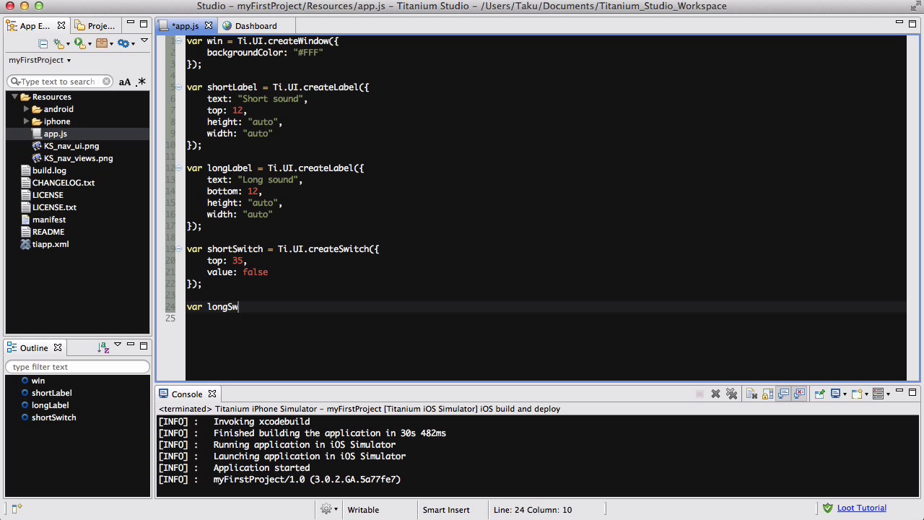
pyautogui.write('itch =')
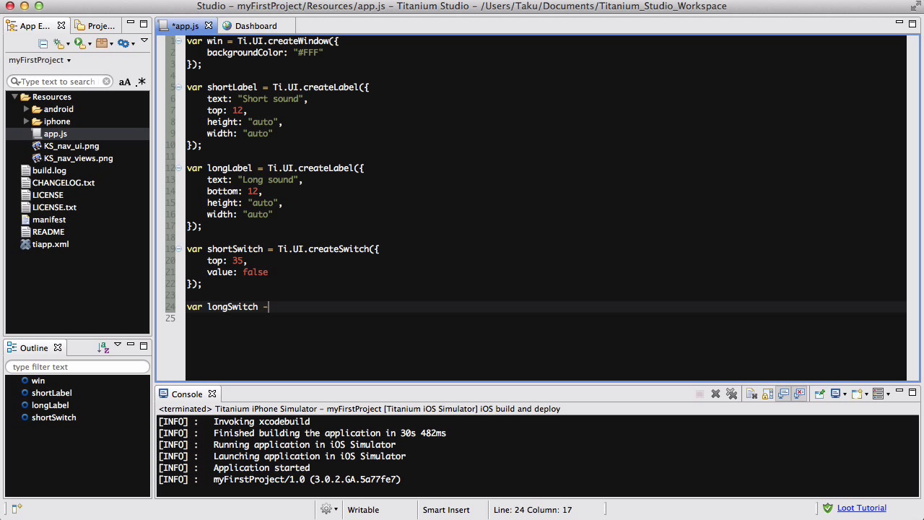
pyautogui.write('= Ti.UI.createSwit')
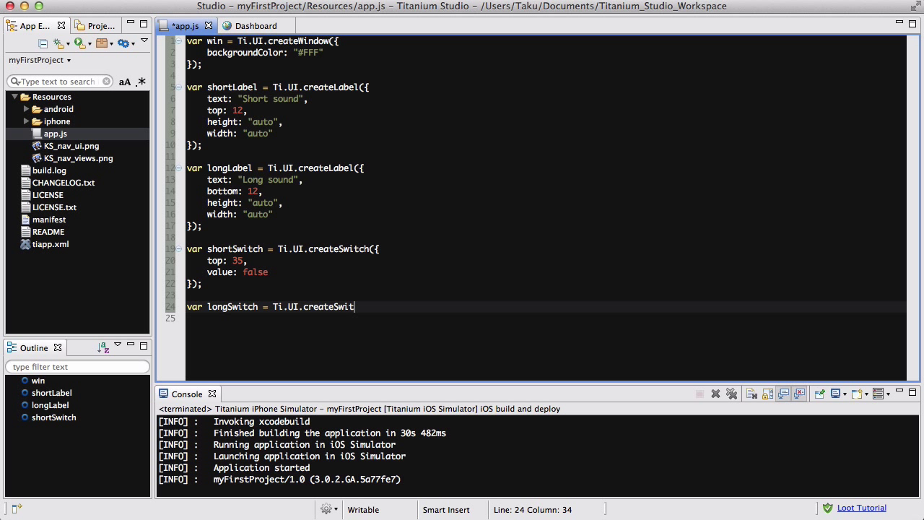
pyautogui.write('ch({')
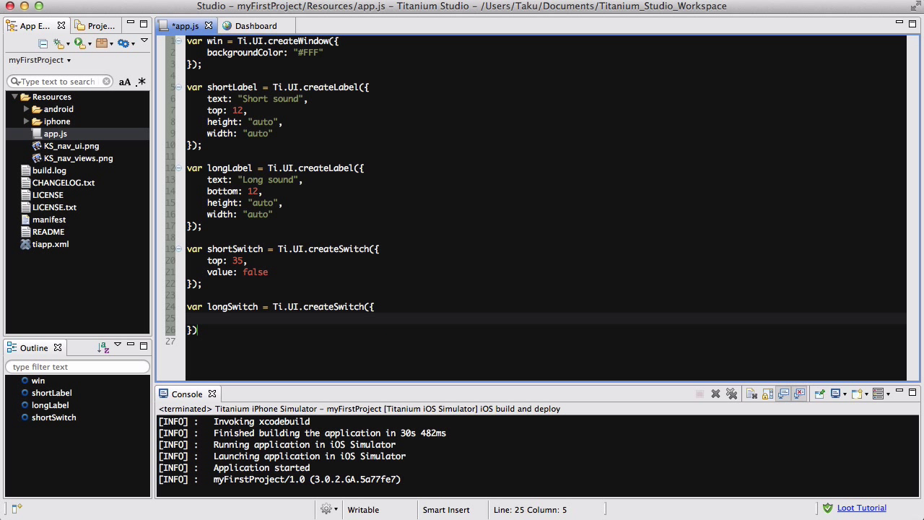
pyautogui.write('bottom:')
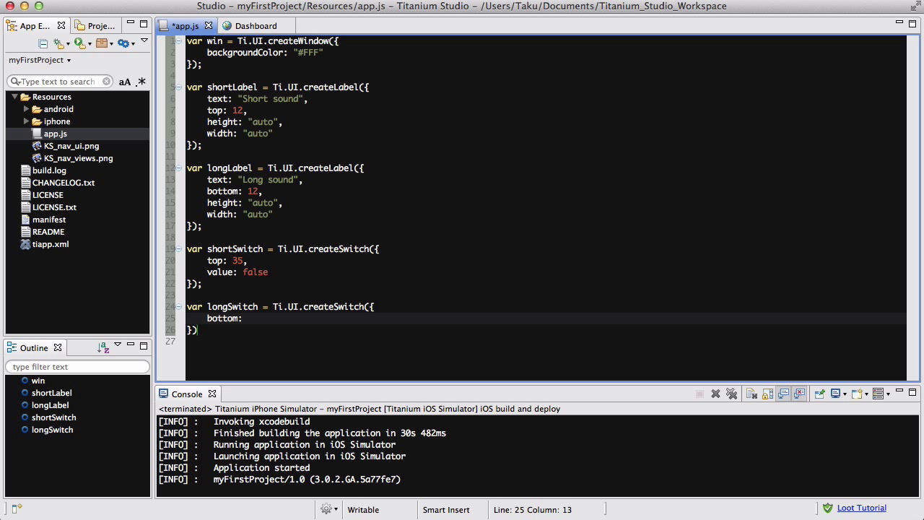
pyautogui.write('35,')
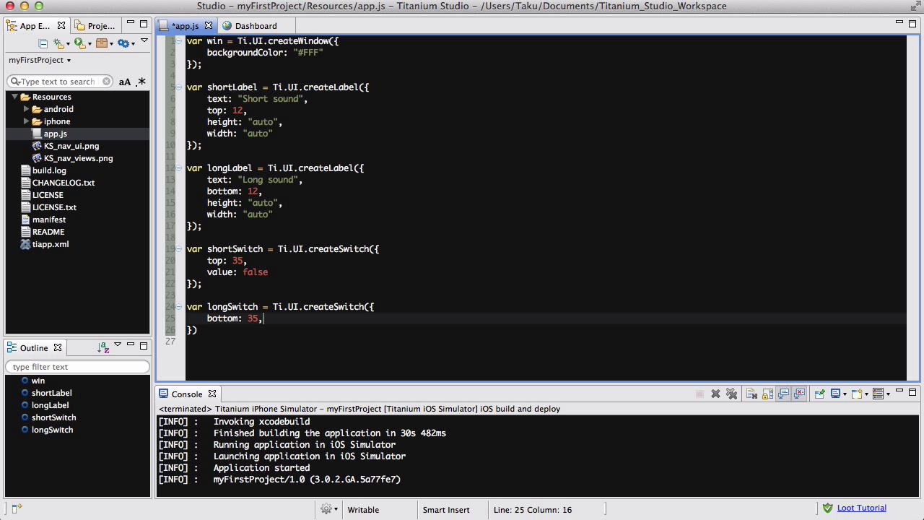
pyautogui.write('value: false')
pyautogui.click(546, 329)
pyautogui.write(';')
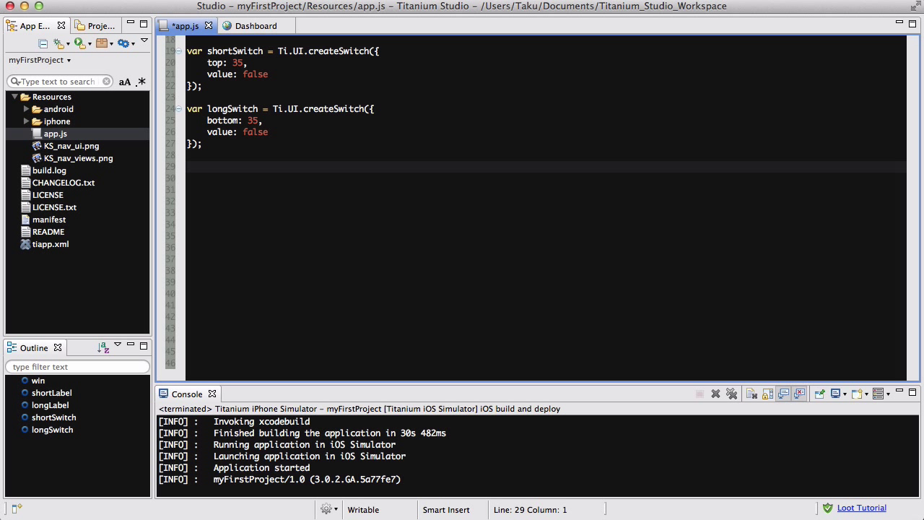
# Add a change event listener with function(e) to shortSwitch.
pyautogui.write('short')
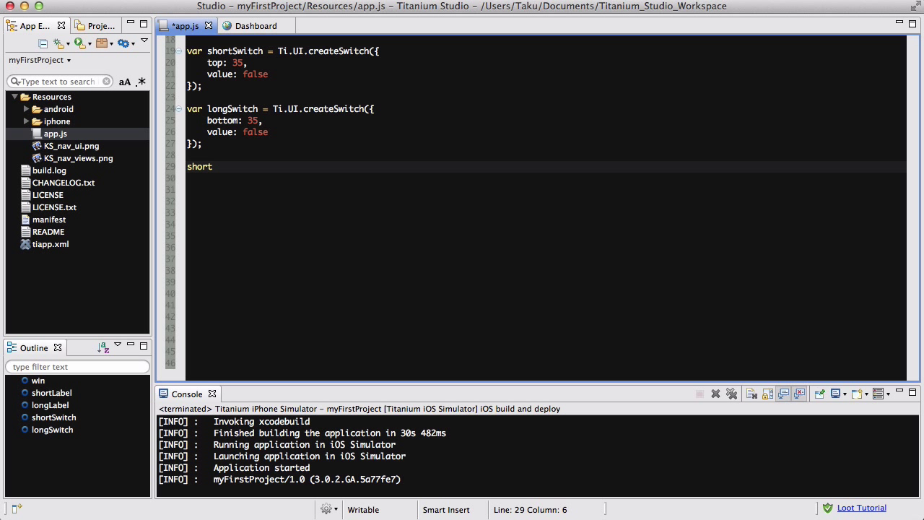
pyautogui.write('Switch')
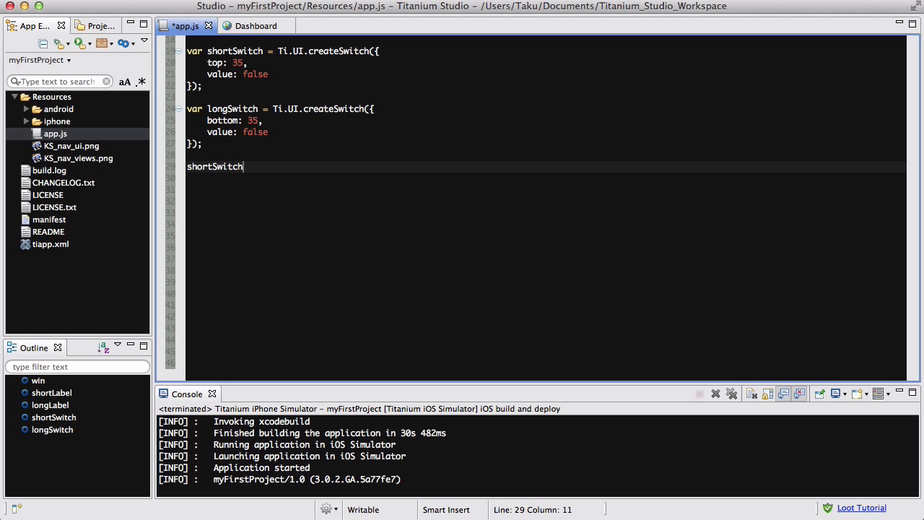
pyautogui.write('.addEve')
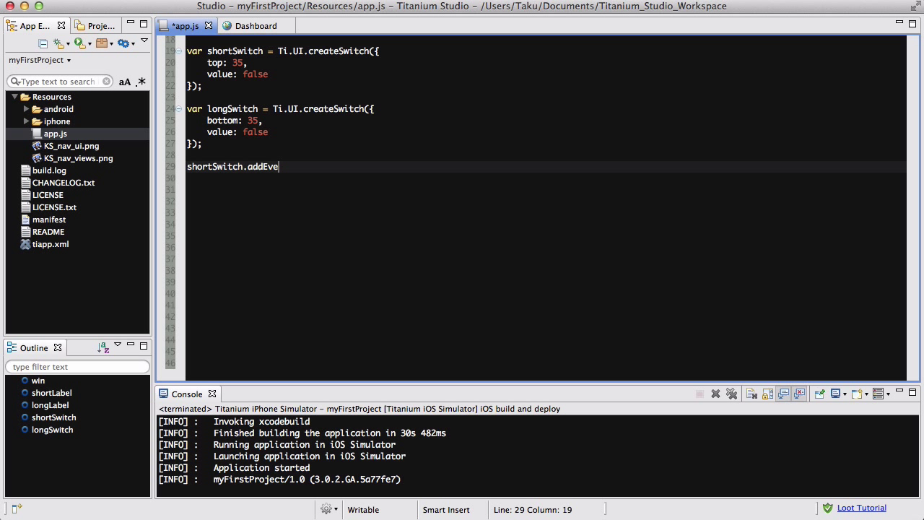
pyautogui.write('ntListener({"change",')
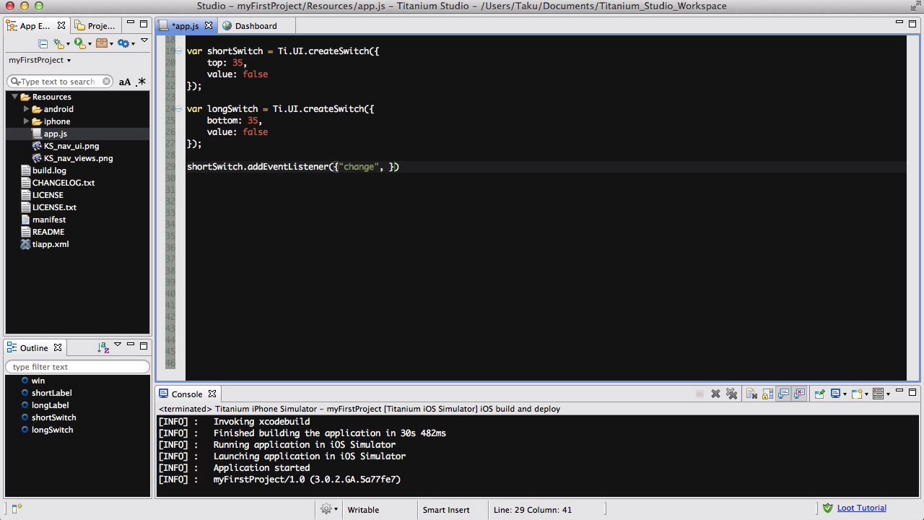
pyautogui.write('function')
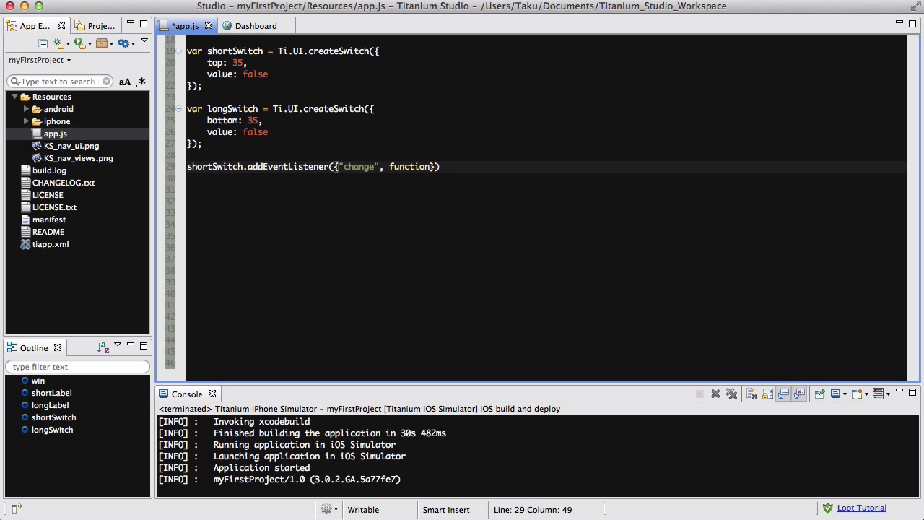
pyautogui.write('e){')
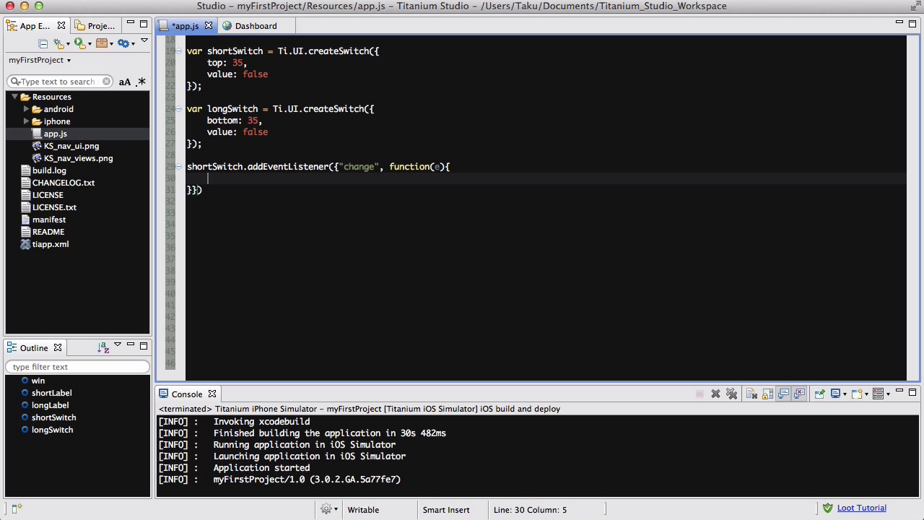
# Inside it create var sound = Ti.Media.createSound with an empty url, fixing a misplaced semicolon.
pyautogui.write('var au')
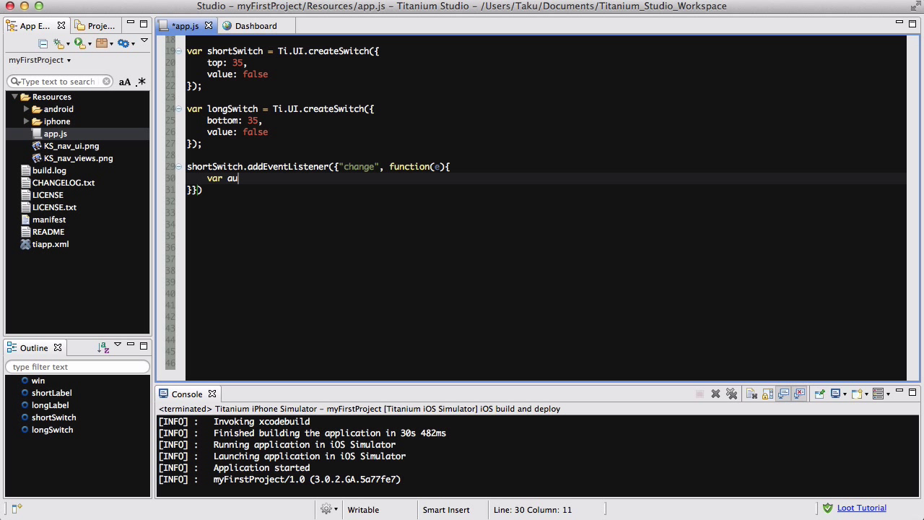
pyautogui.write('ound =')
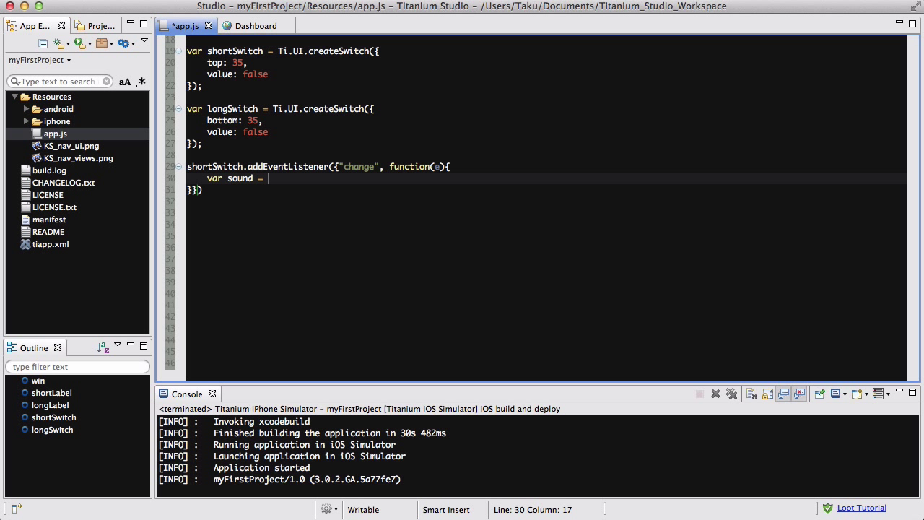
pyautogui.write('Ti.')
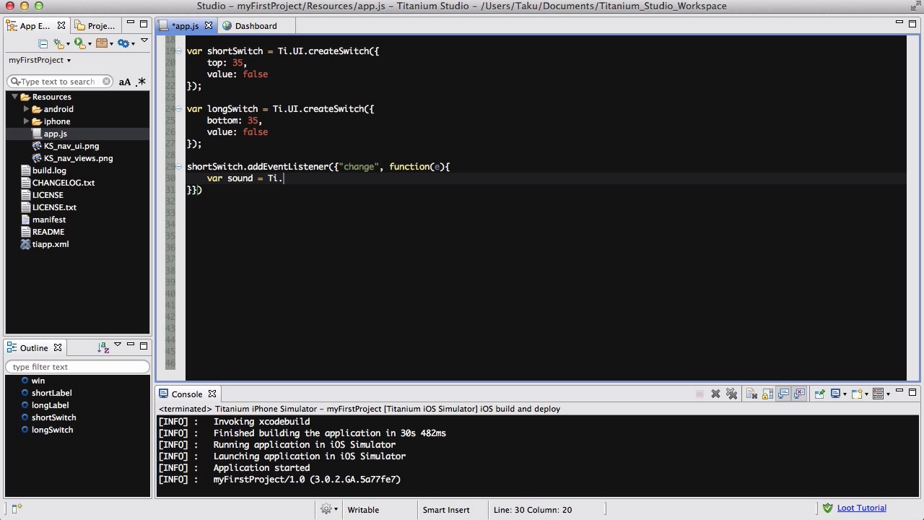
pyautogui.write('Media.createS')
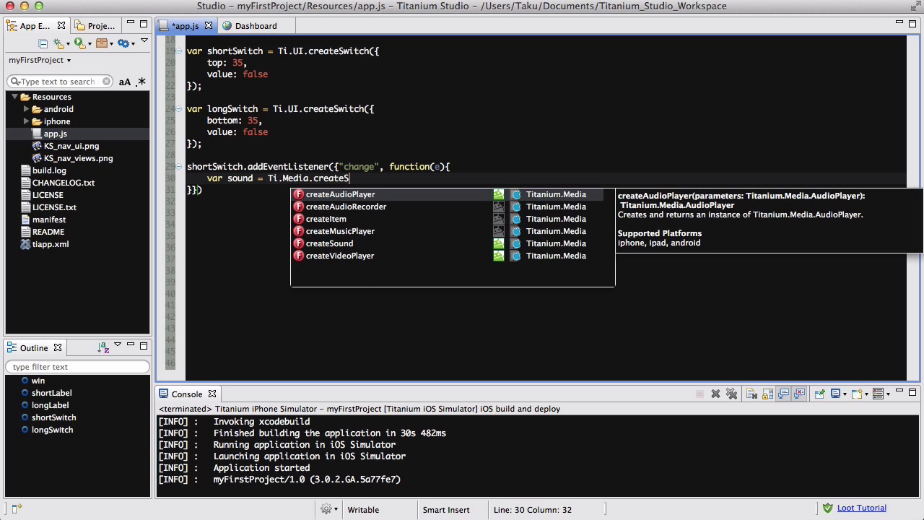
pyautogui.write('ounds()')
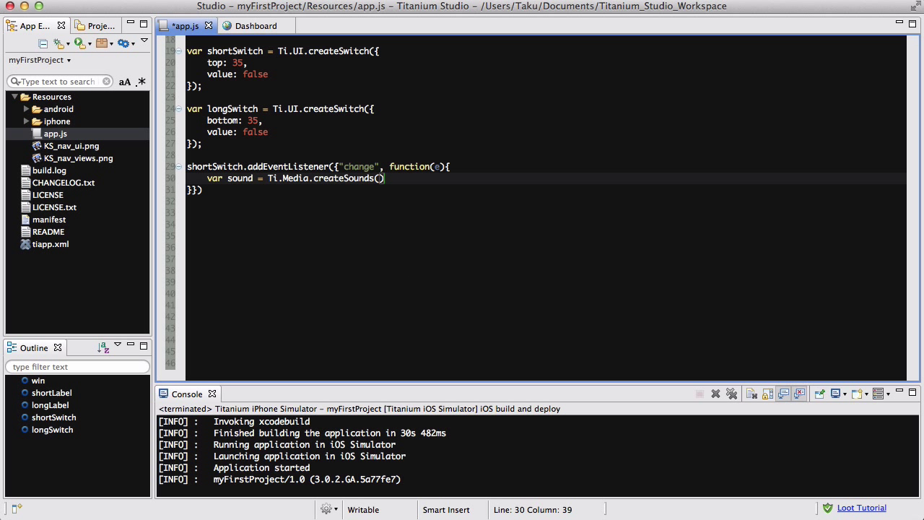
pyautogui.write('{')
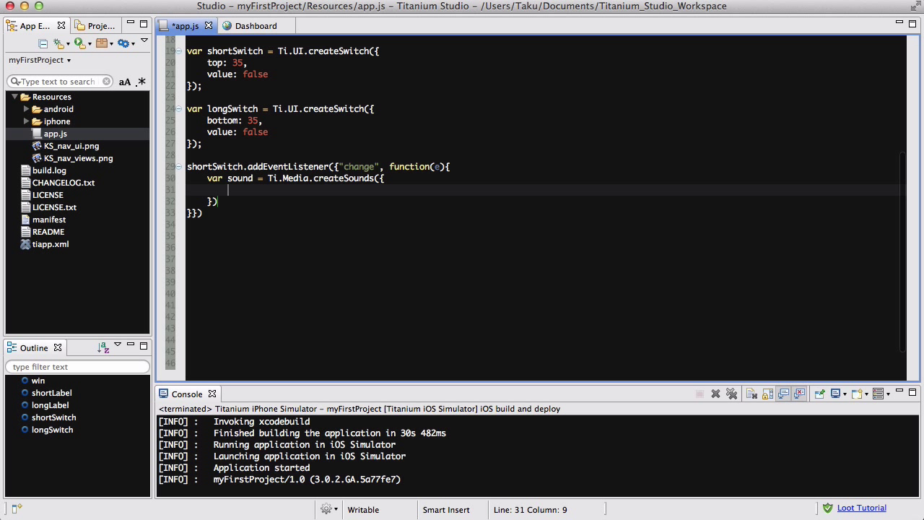
pyautogui.write('url: "')
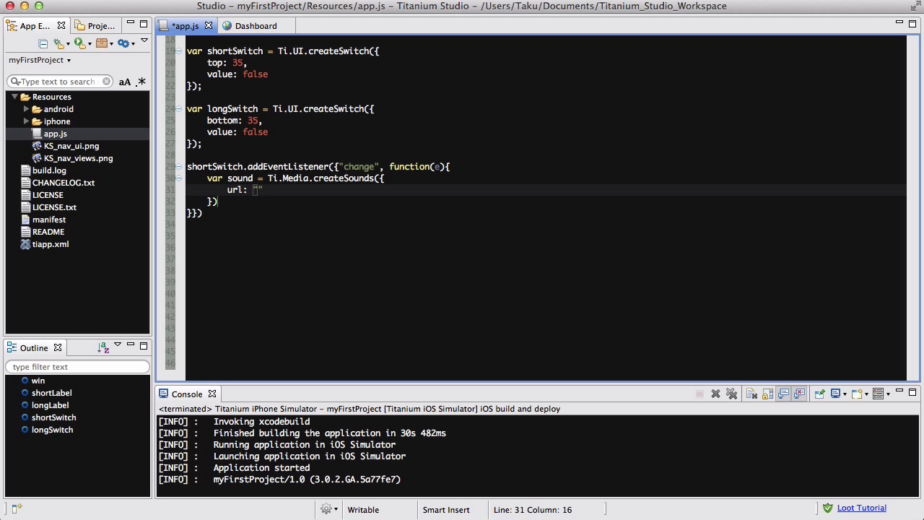
pyautogui.write(';')
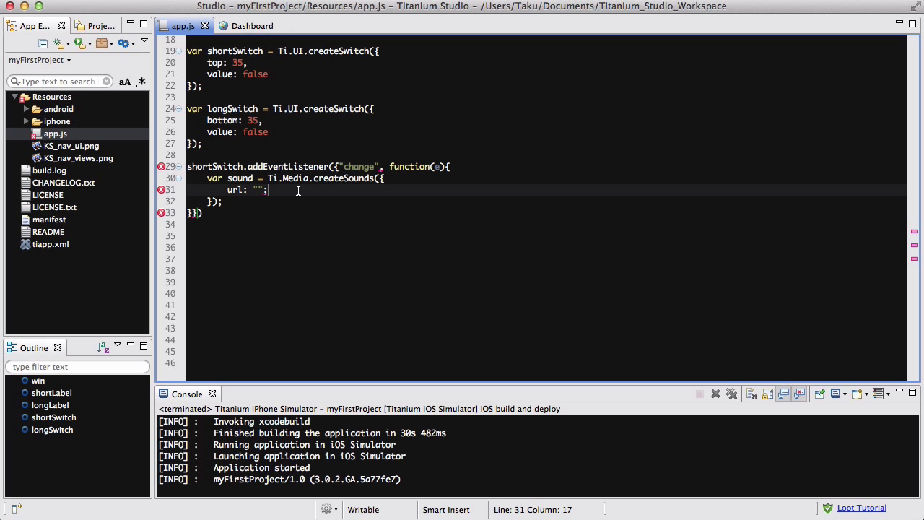
pyautogui.press('Backspace')
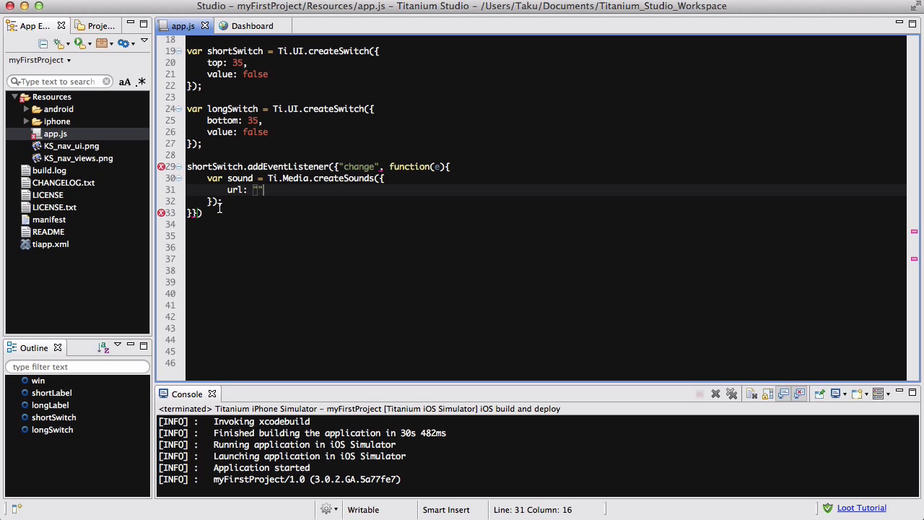
pyautogui.write(';')
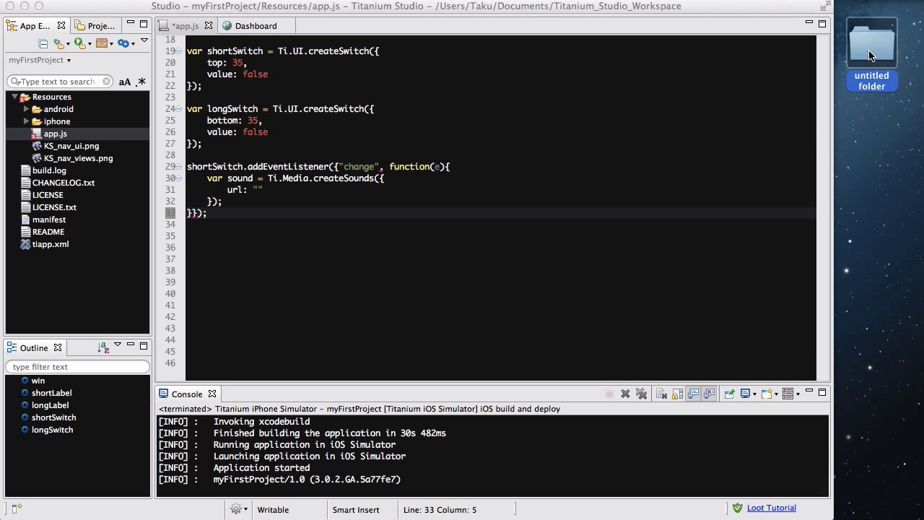
pyautogui.moveTo(872, 52)
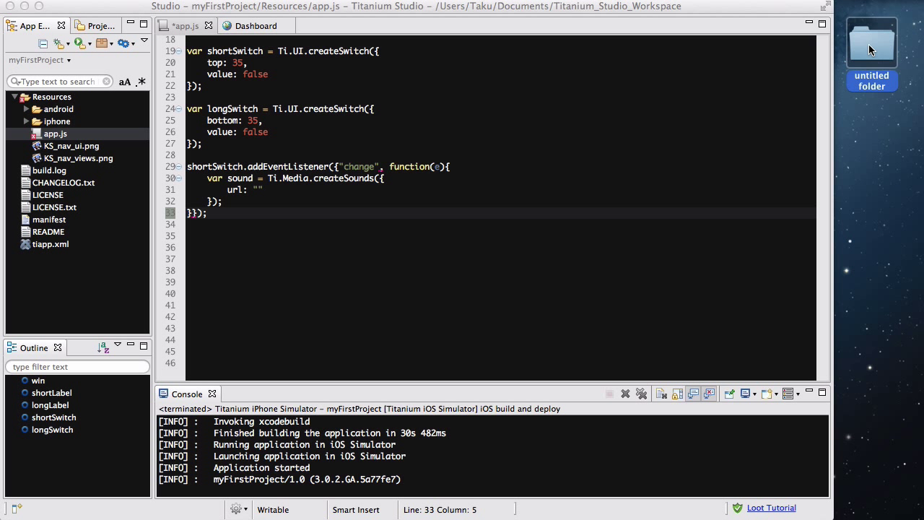
# Copy bg-noise.mp3 and button.mp3 from the desktop folder into the project's Resources.
pyautogui.doubleClick(872, 42)
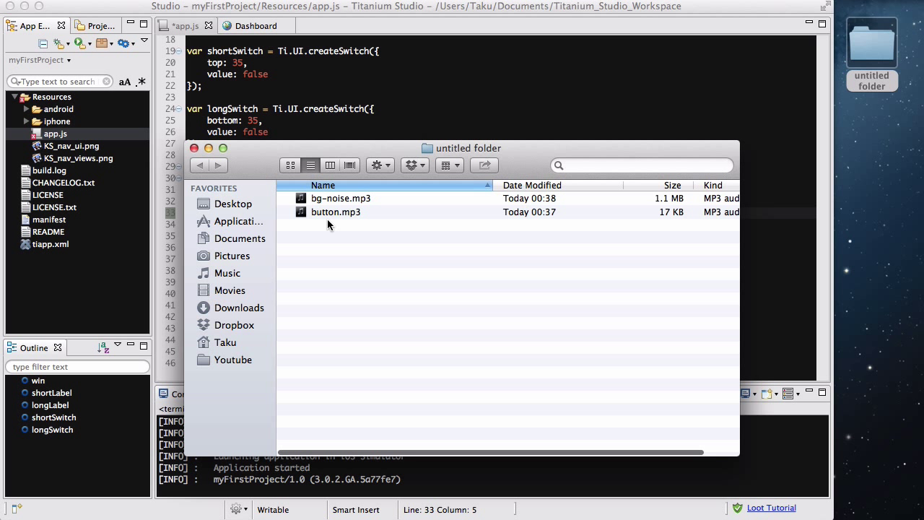
pyautogui.click(290, 165)
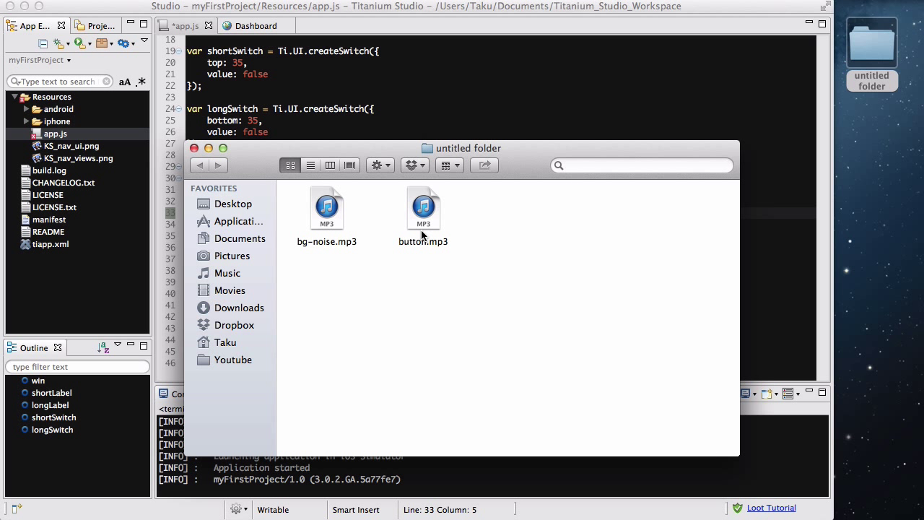
pyautogui.moveTo(449, 286)
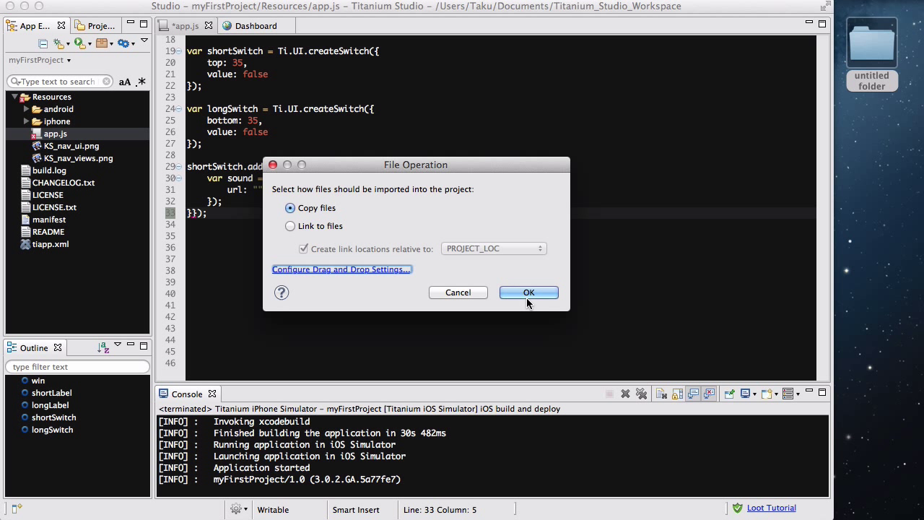
pyautogui.click(529, 291)
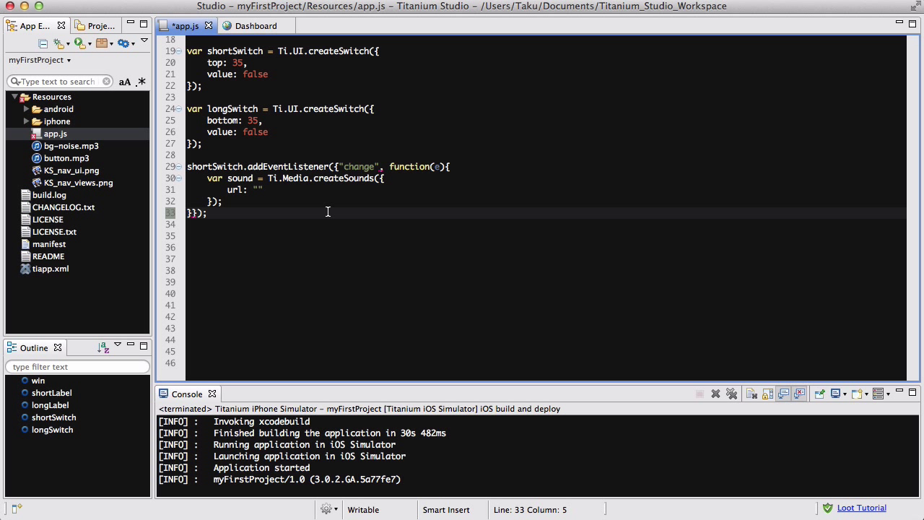
pyautogui.moveTo(263, 193)
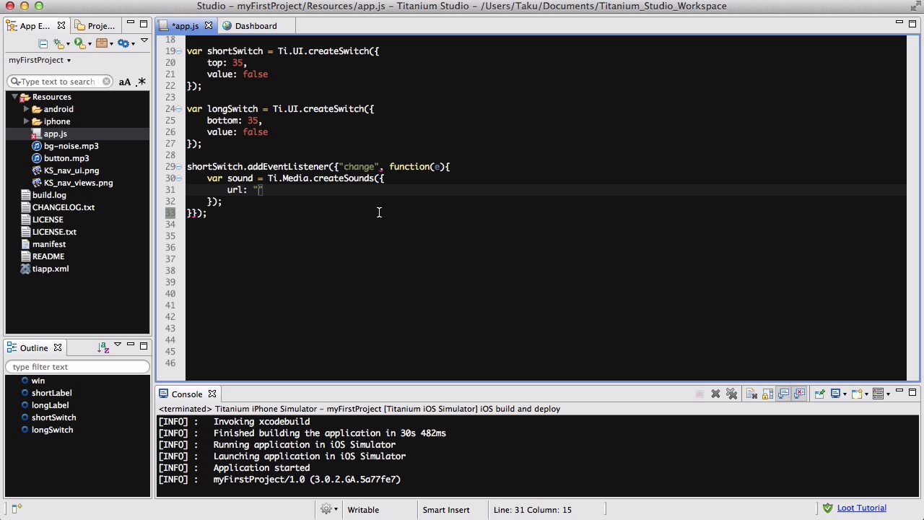
# Set the sound url to "button.mp3", remove the stray semicolon and fix the listener's closing brackets.
pyautogui.write('button.')
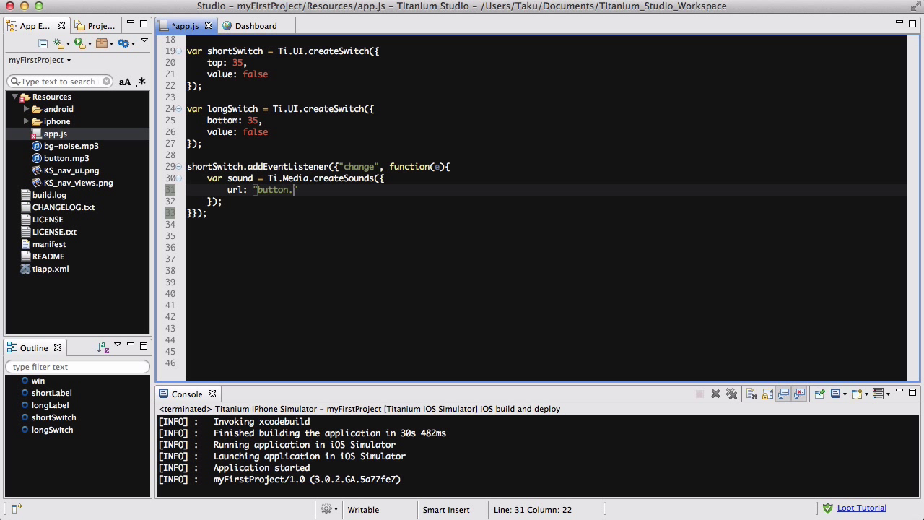
pyautogui.write('mp3')
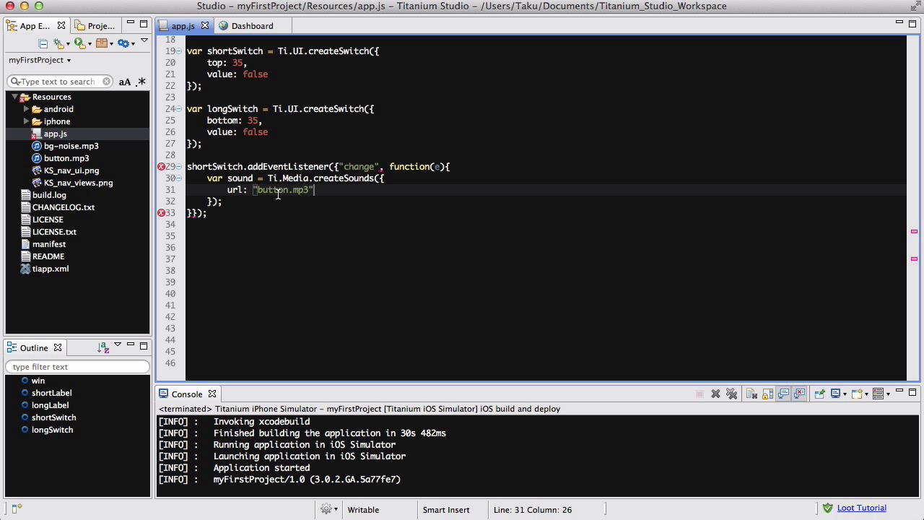
pyautogui.moveTo(64, 146)
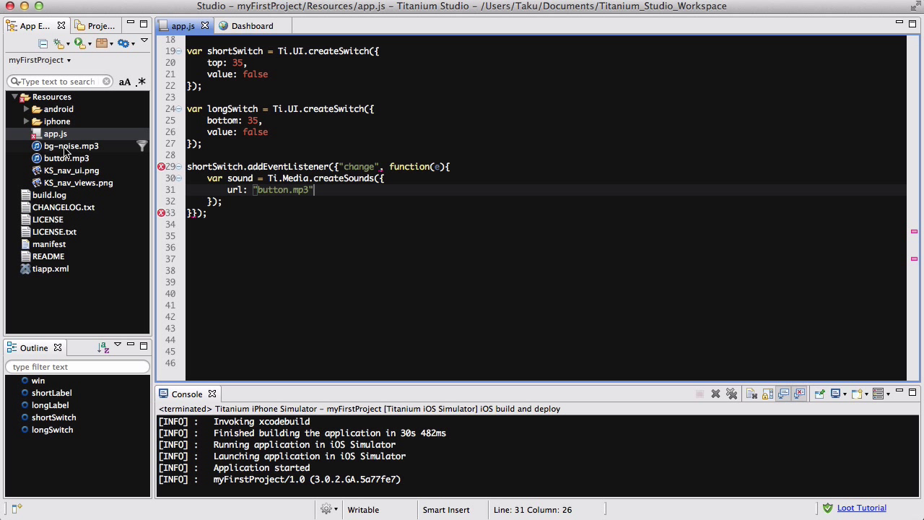
pyautogui.moveTo(61, 153)
pyautogui.write(';')
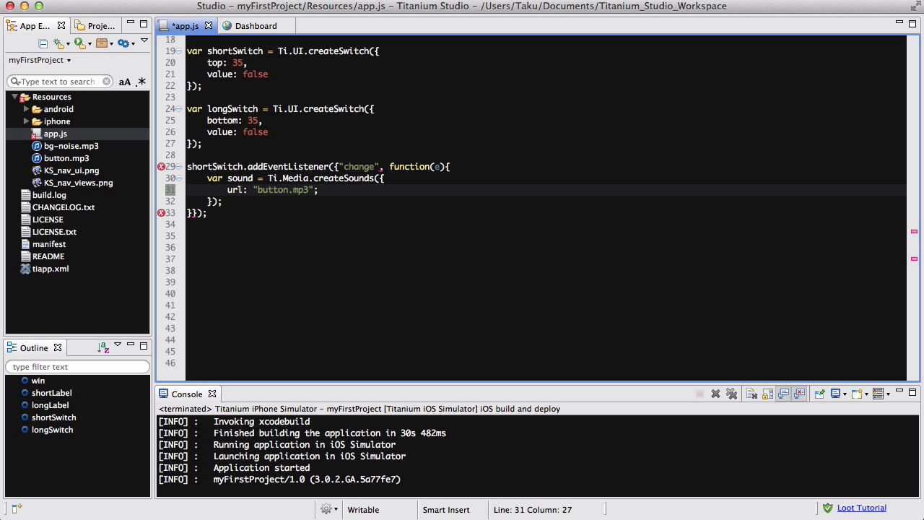
pyautogui.click(324, 189)
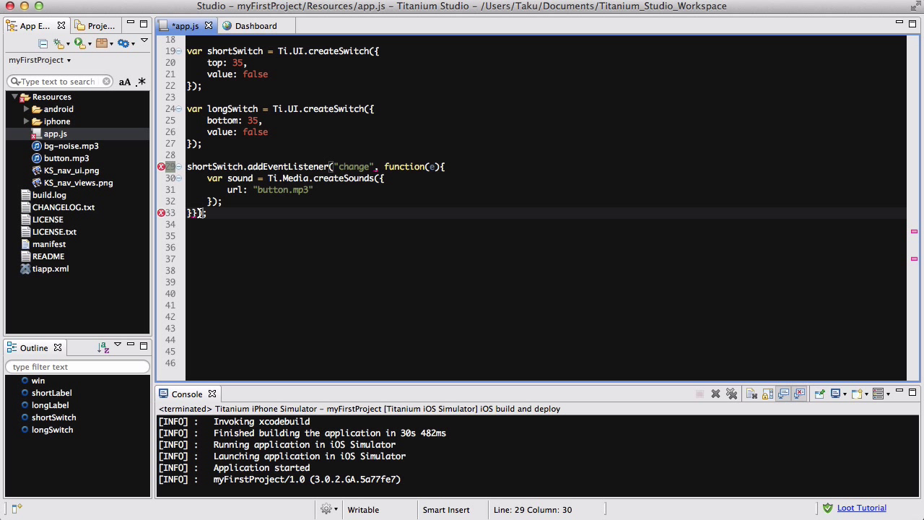
pyautogui.click(206, 212)
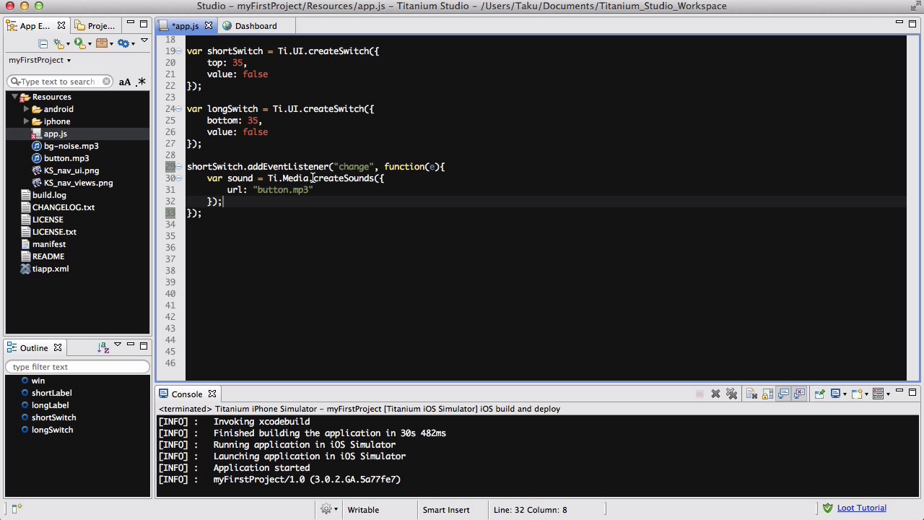
pyautogui.moveTo(269, 205)
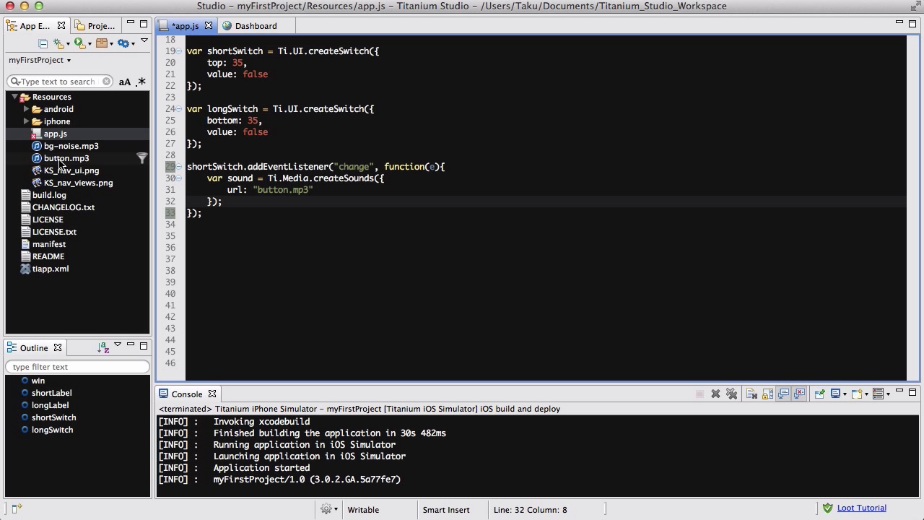
pyautogui.moveTo(72, 157)
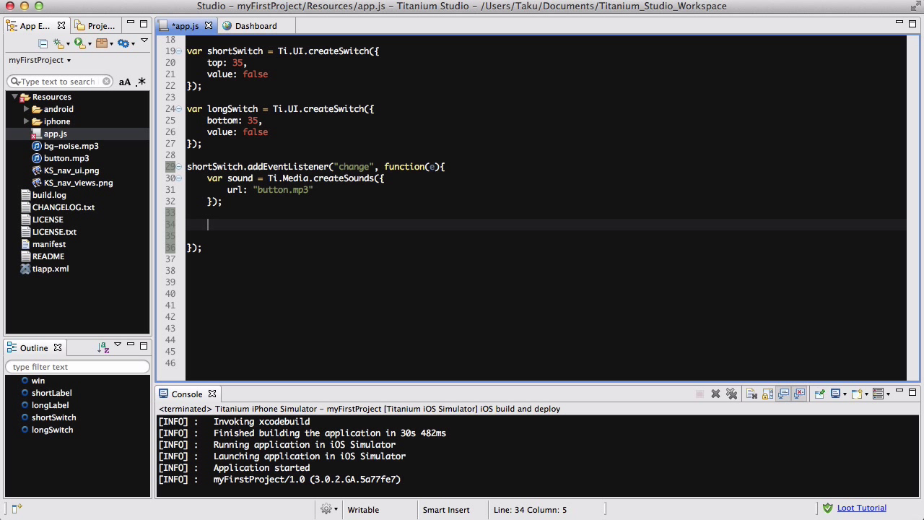
# Write if (e.value) sound.play(); else sound.stop(); in the shortSwitch handler.
pyautogui.write('if')
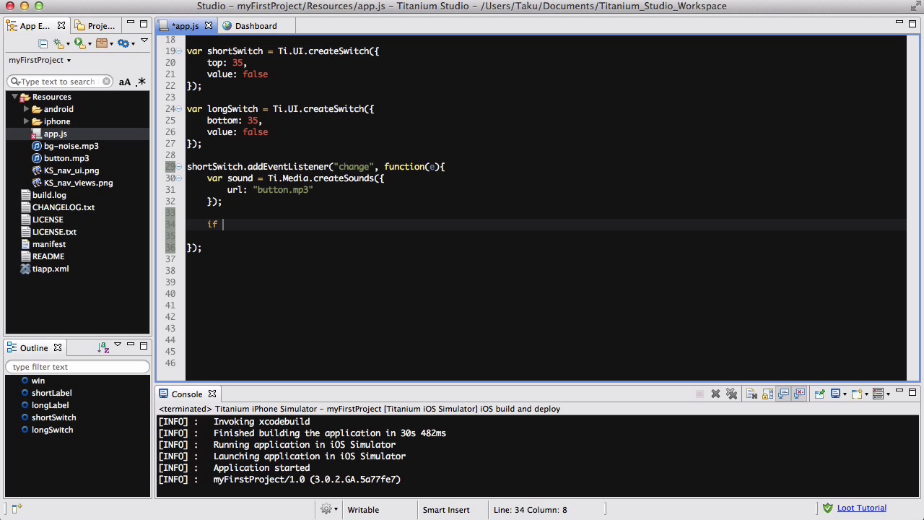
pyautogui.write('(e.value == )')
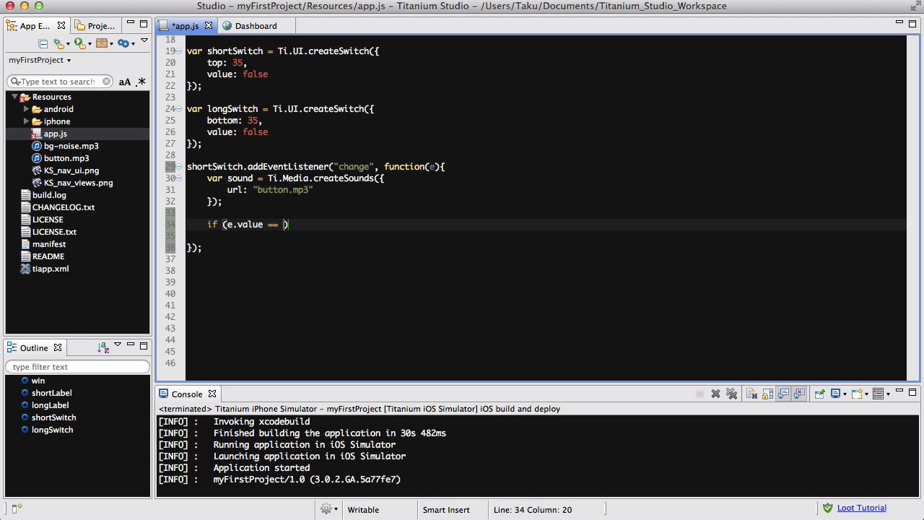
pyautogui.press('BackSpace')
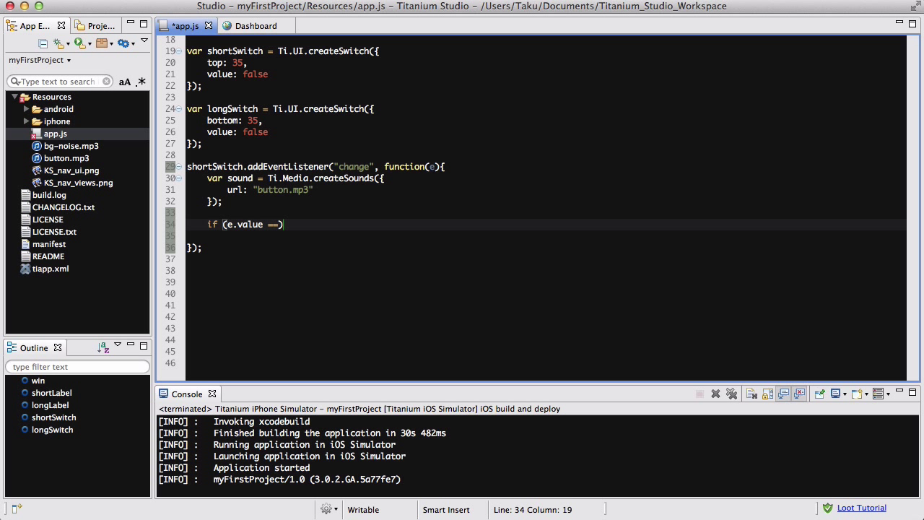
pyautogui.press('BackSpace')
pyautogui.write('au')
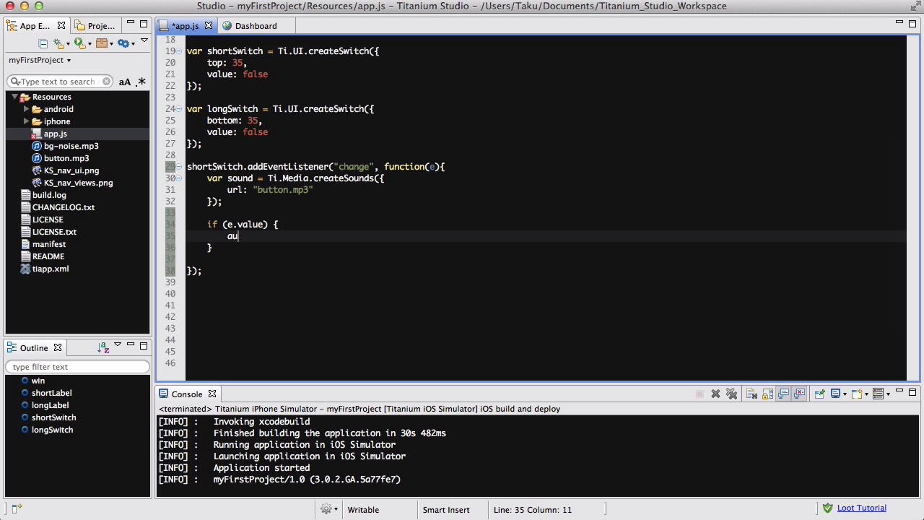
pyautogui.write('sound.p')
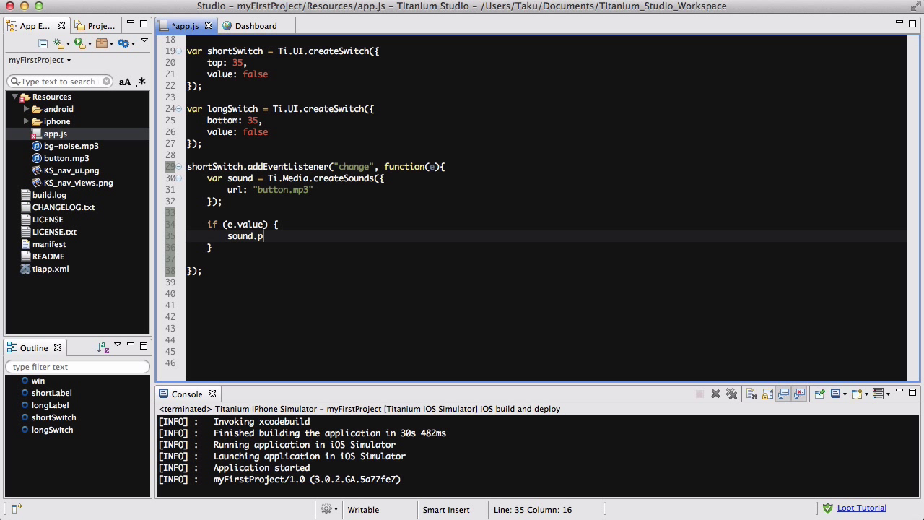
pyautogui.write('lay();')
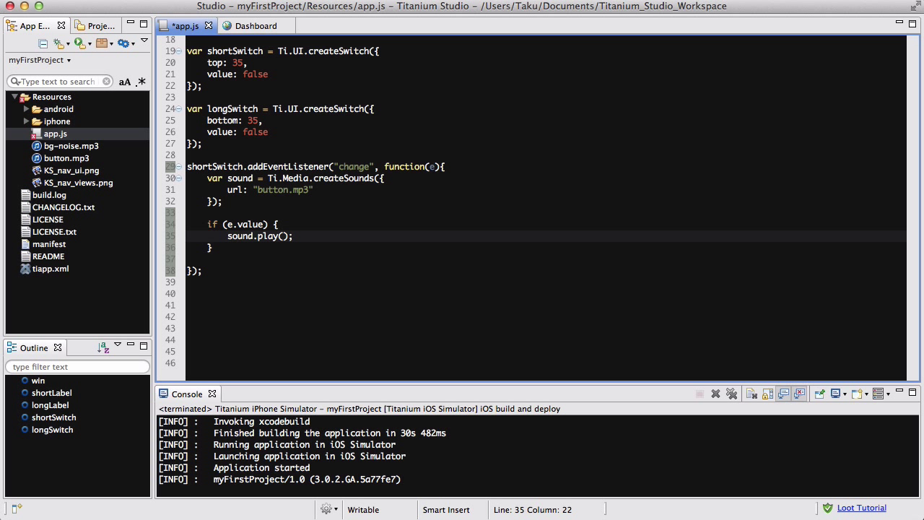
pyautogui.write('else {')
pyautogui.click(545, 258)
pyautogui.write('sou')
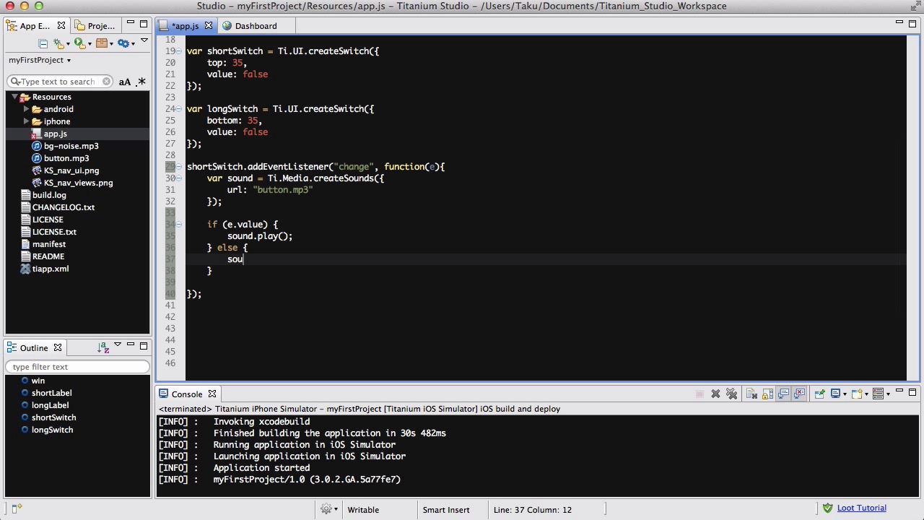
pyautogui.write('nd.stop()')
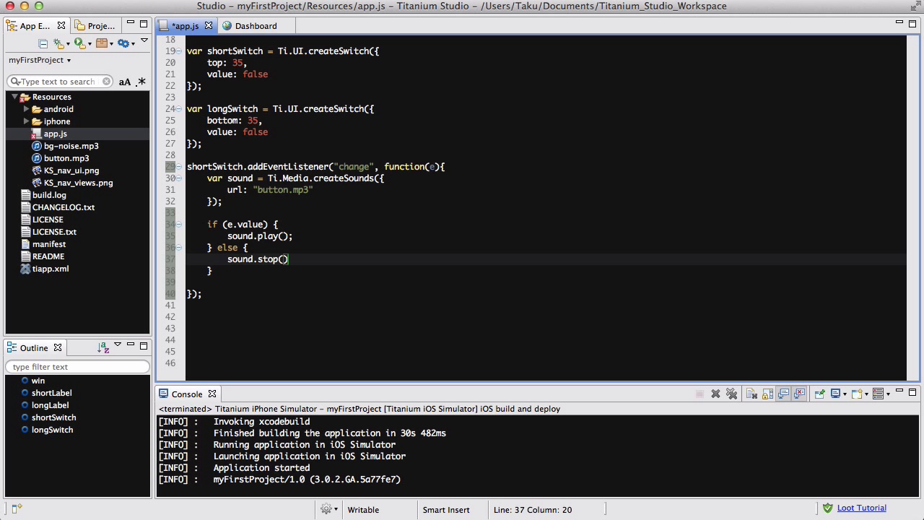
pyautogui.write(';')
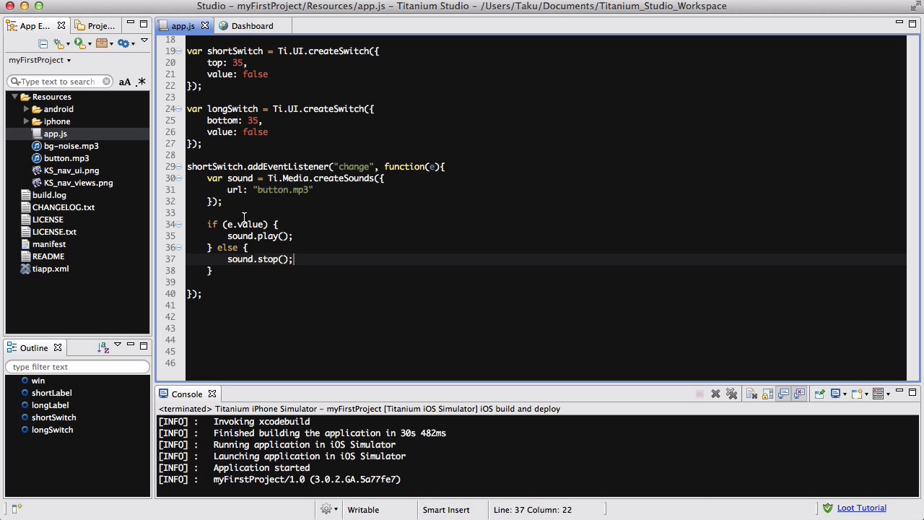
pyautogui.moveTo(265, 222)
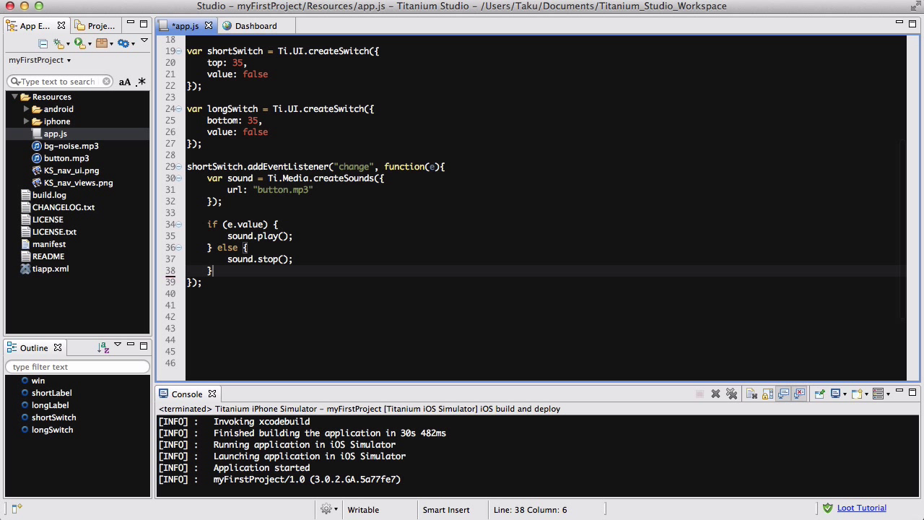
# In the copied longSwitch handler change the url to bg-noise.mp3 and begin win.add.
pyautogui.scroll(-3)
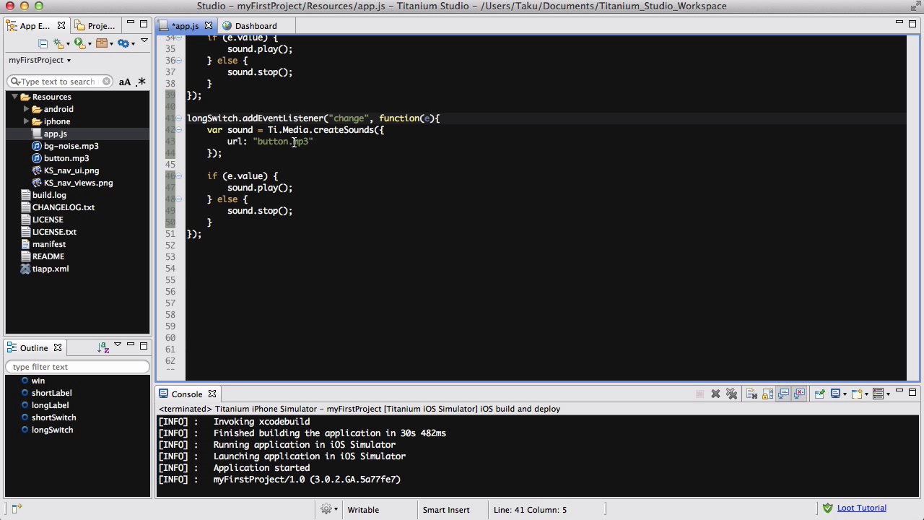
pyautogui.doubleClick(272, 142)
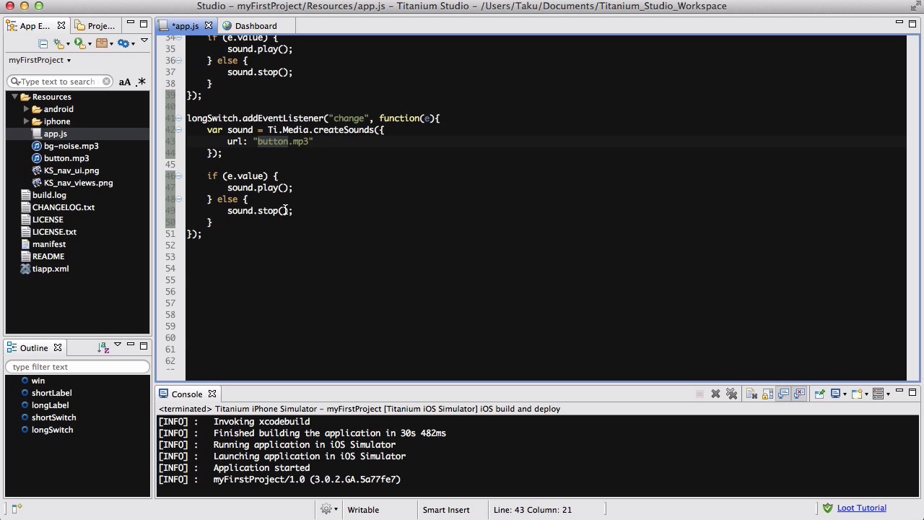
pyautogui.write('bg-noise.mp3')
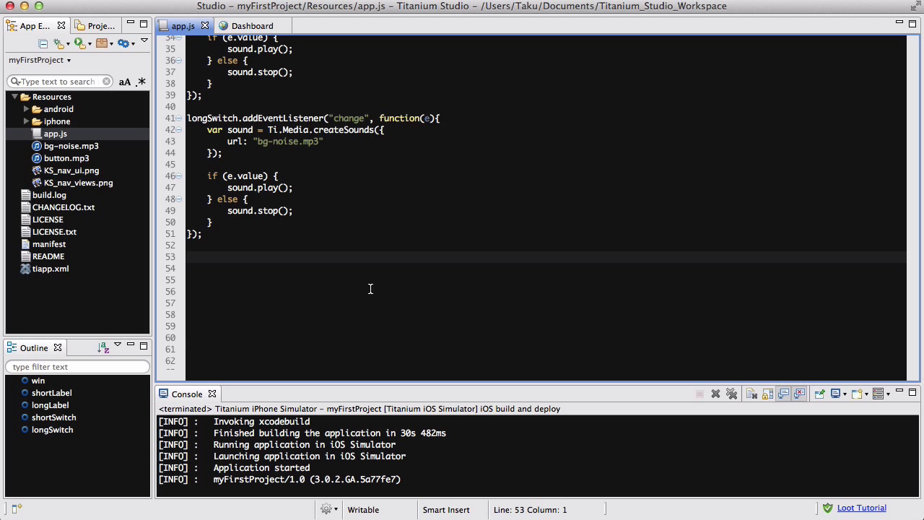
pyautogui.write('win.add(shortLabel);')
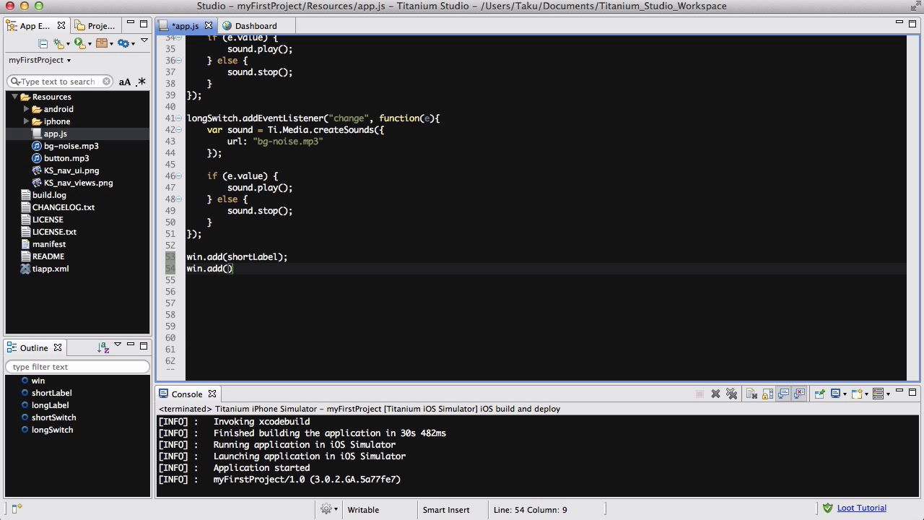
# Add shortLabel, longLabel, shortSwitch and longSwitch to win and call win.open();.
pyautogui.write('longLabel')
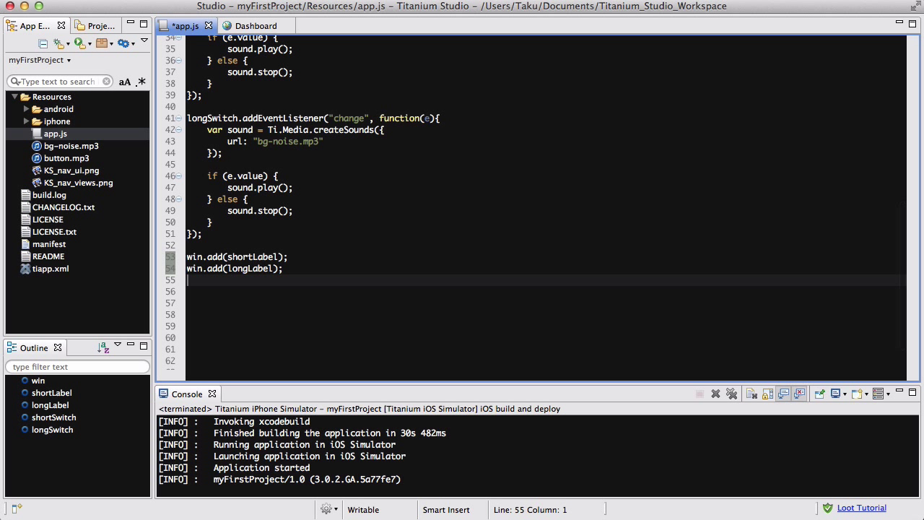
pyautogui.write('win.add()')
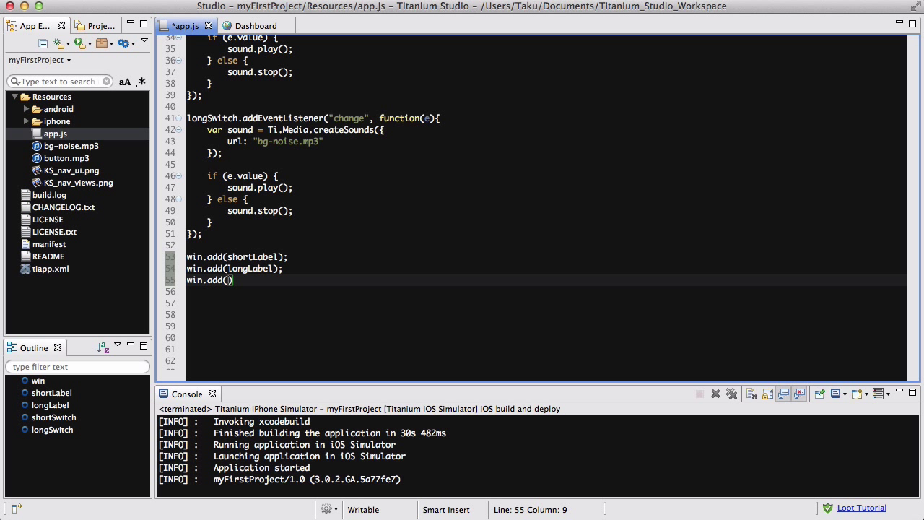
pyautogui.write('shortSiw')
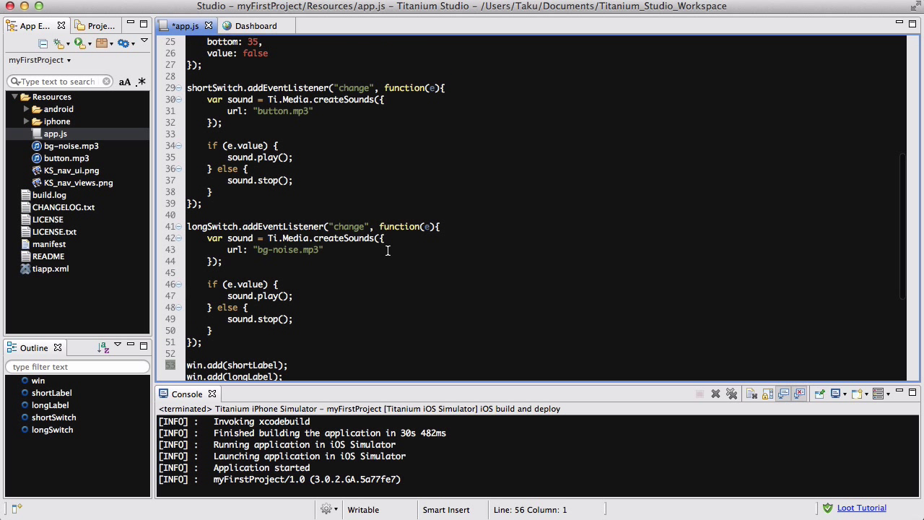
pyautogui.scroll(3)
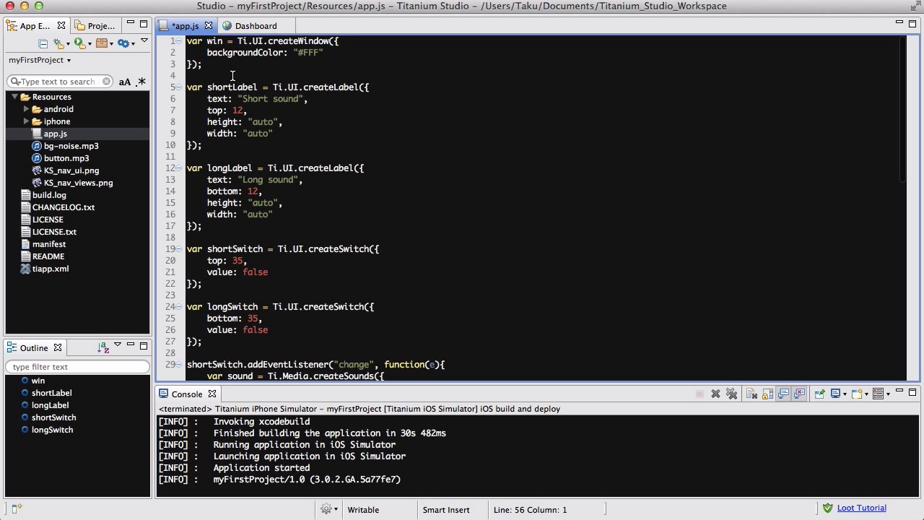
pyautogui.moveTo(226, 138)
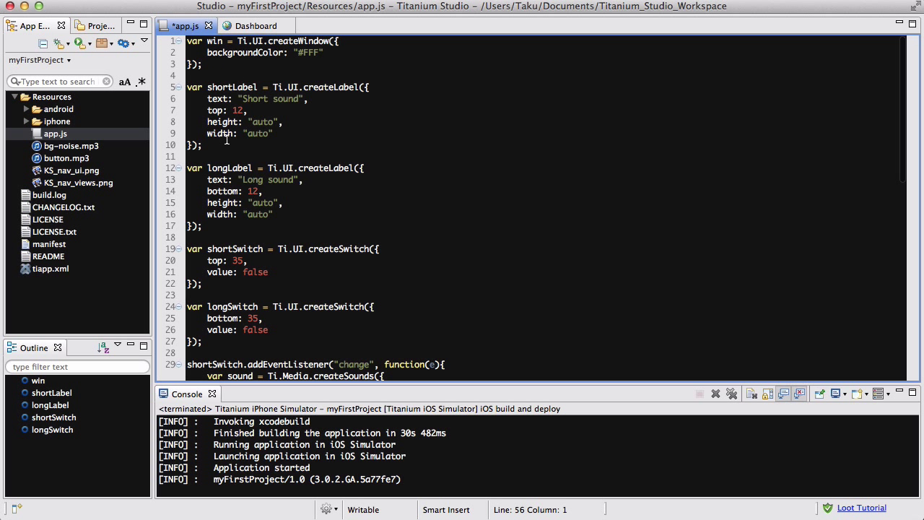
pyautogui.scroll(-3)
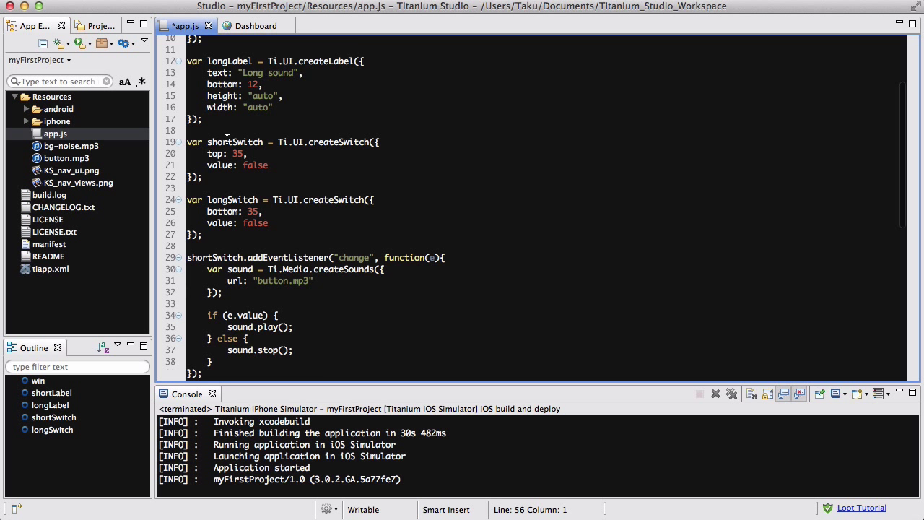
pyautogui.scroll(-3)
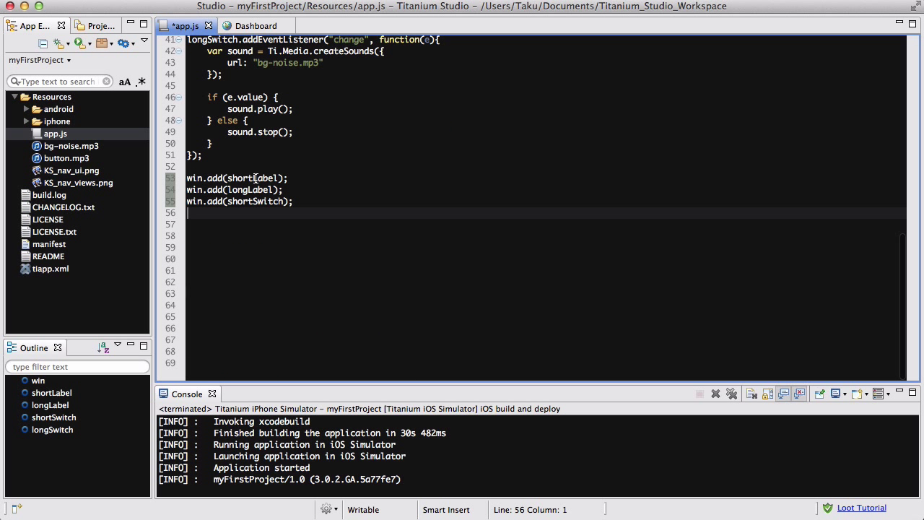
pyautogui.write('w')
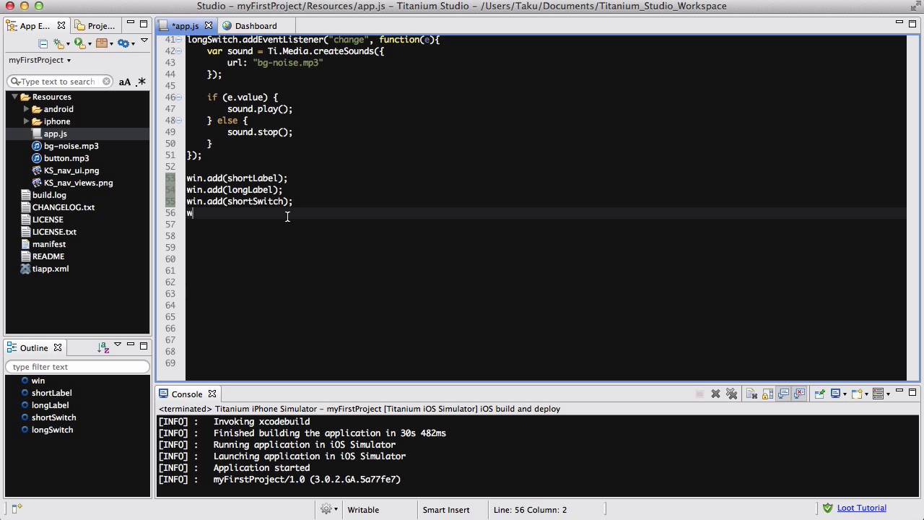
pyautogui.write('inadd()')
pyautogui.click(546, 235)
pyautogui.write('win.open(')
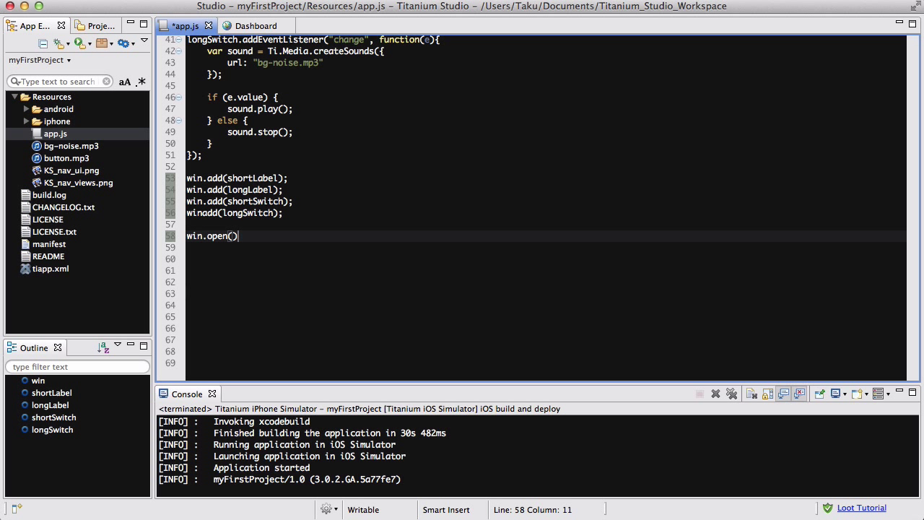
pyautogui.write(';')
pyautogui.click(234, 214)
pyautogui.write('.')
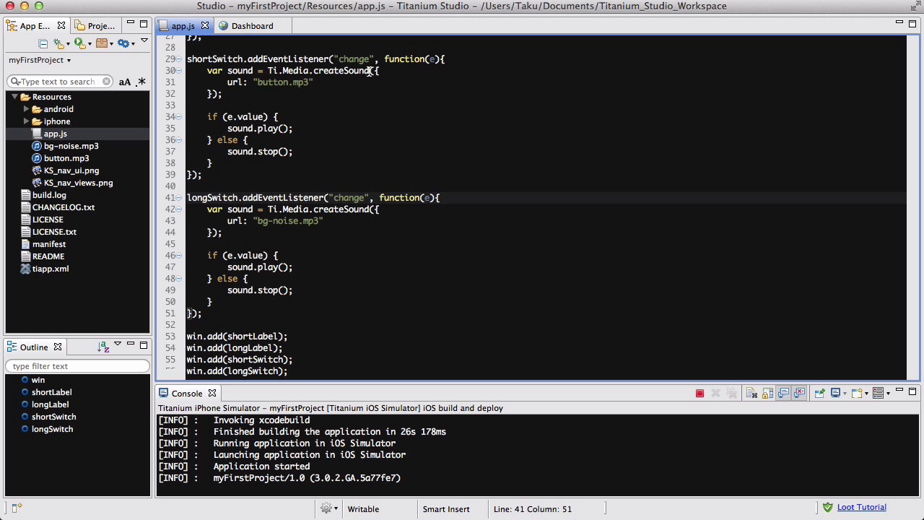
# Correct Ti.Media.createSounds to createSound in both switch listeners by removing the extra 's'.
pyautogui.write('s')
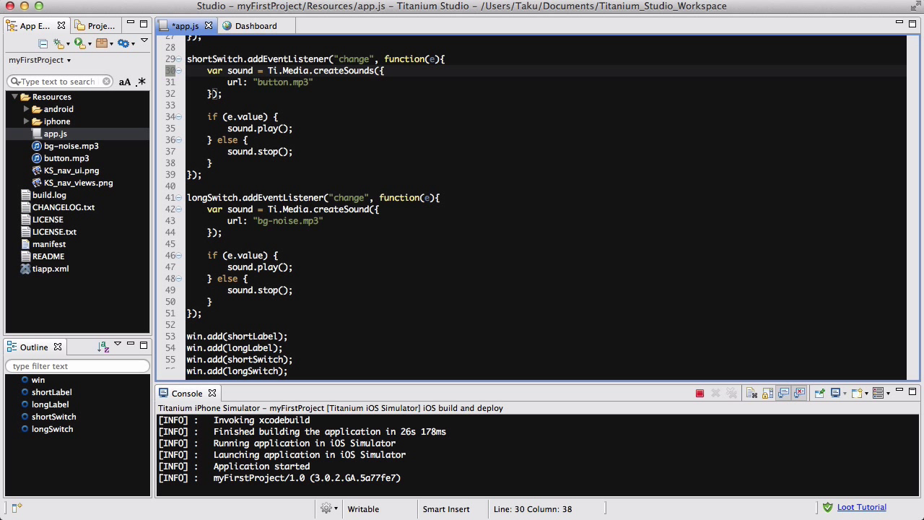
pyautogui.press('BackSpace')
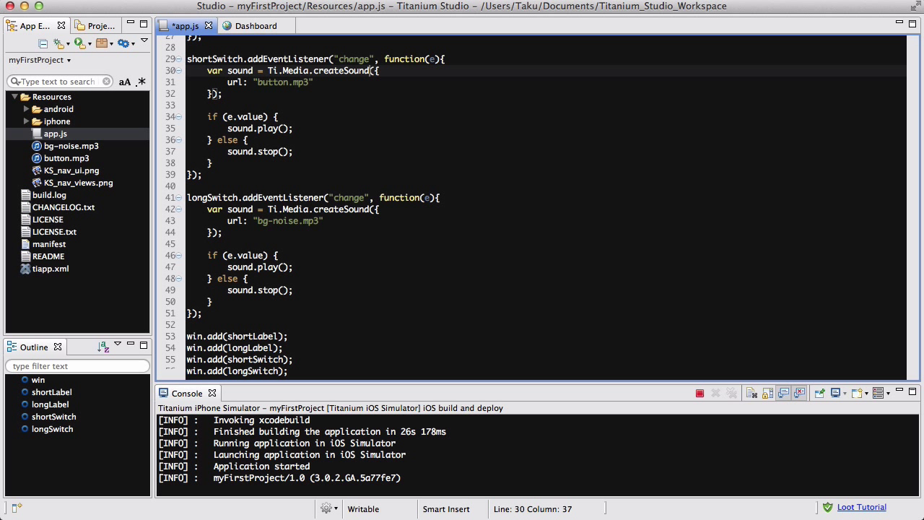
pyautogui.write('s')
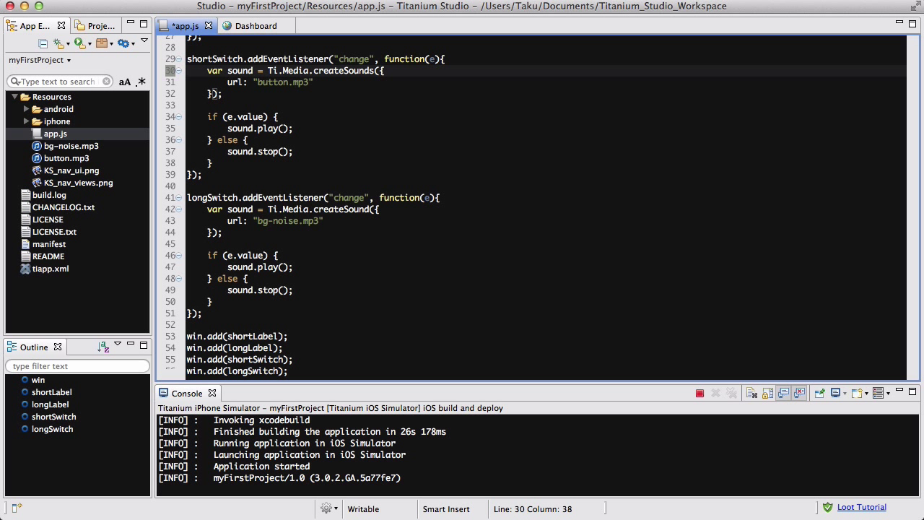
pyautogui.press('BackSpace')
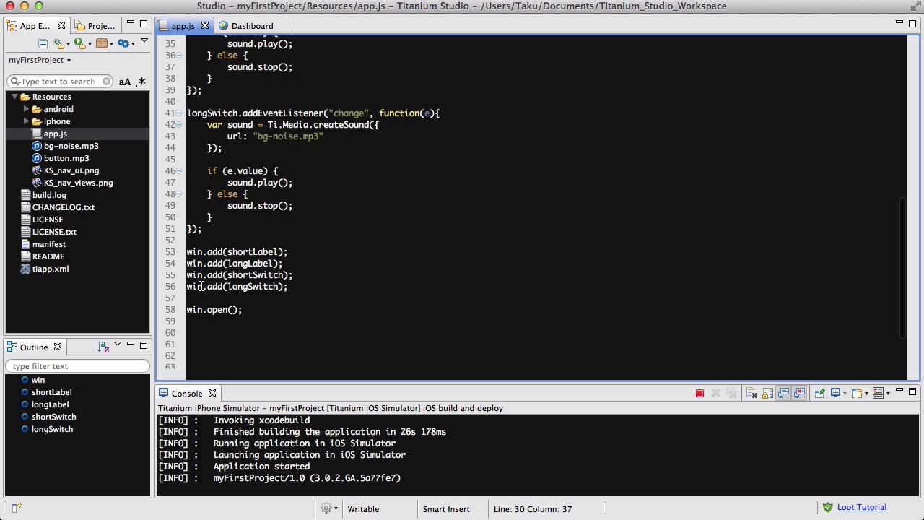
pyautogui.moveTo(257, 286)
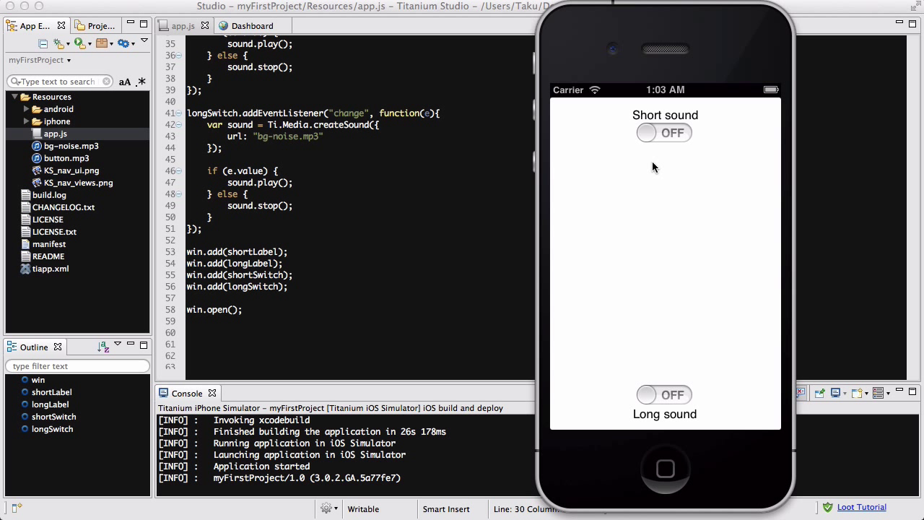
pyautogui.moveTo(666, 36)
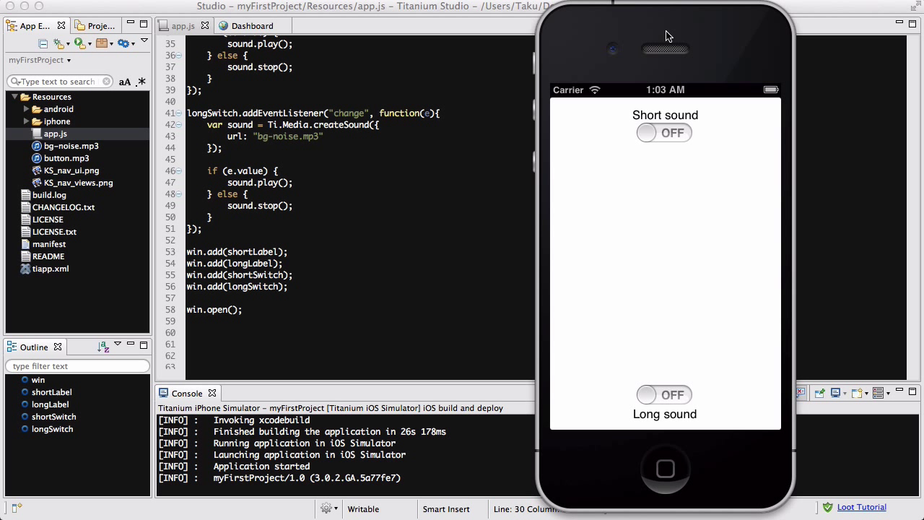
pyautogui.moveTo(671, 345)
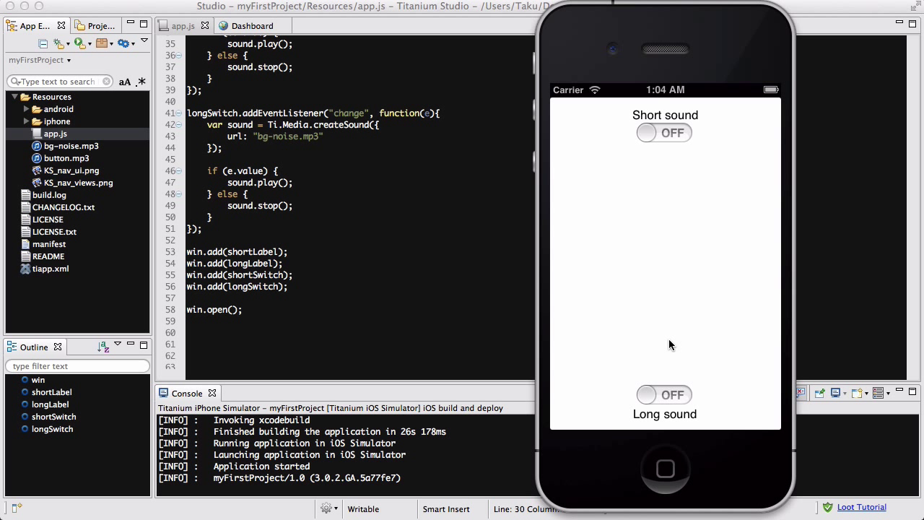
pyautogui.moveTo(667, 144)
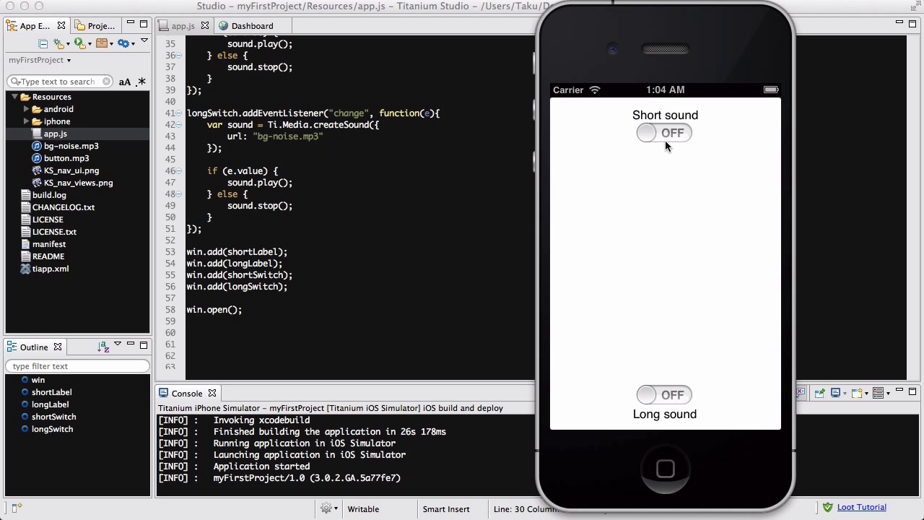
pyautogui.click(664, 133)
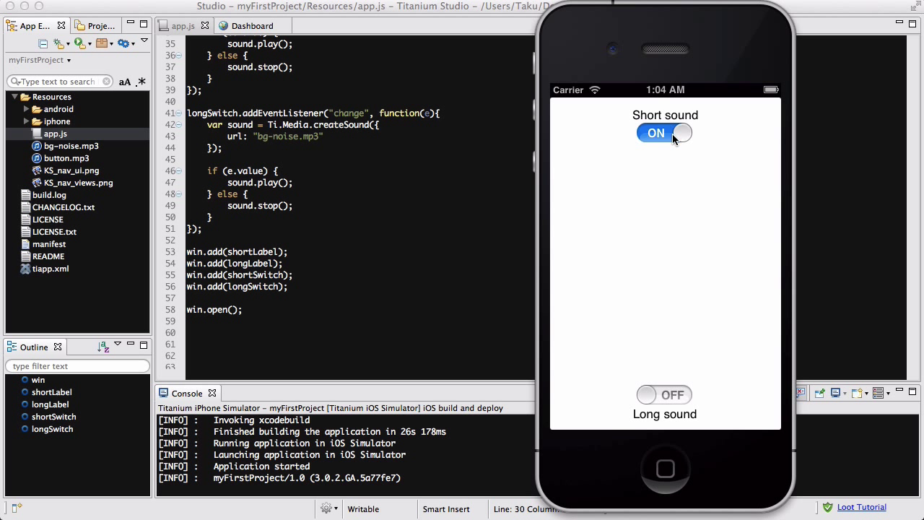
pyautogui.click(664, 133)
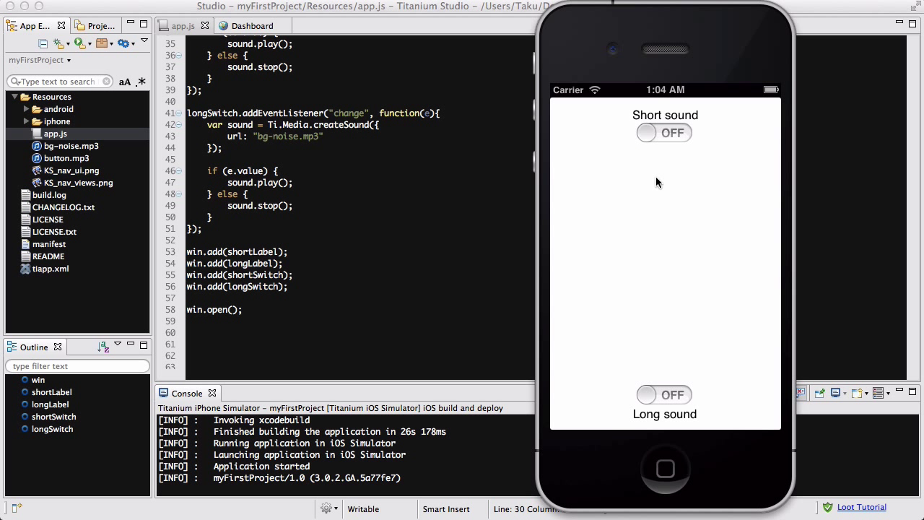
pyautogui.moveTo(665, 395)
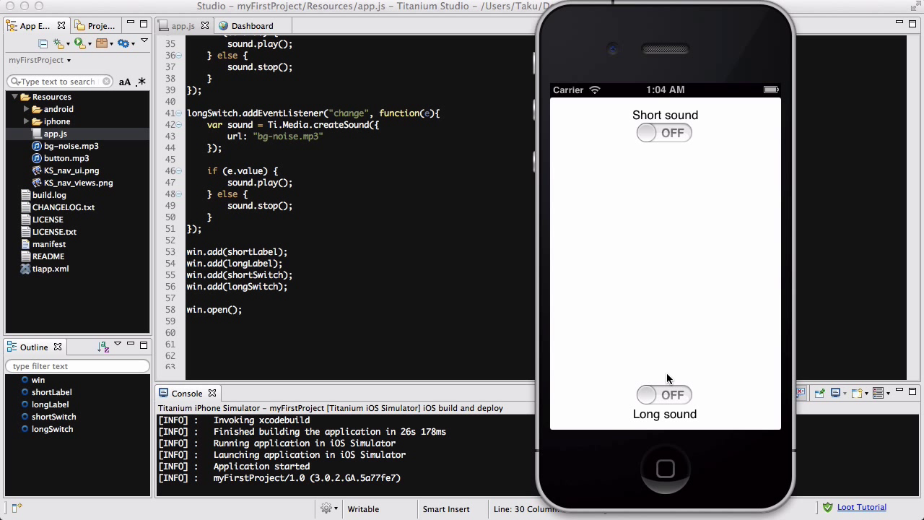
pyautogui.click(664, 394)
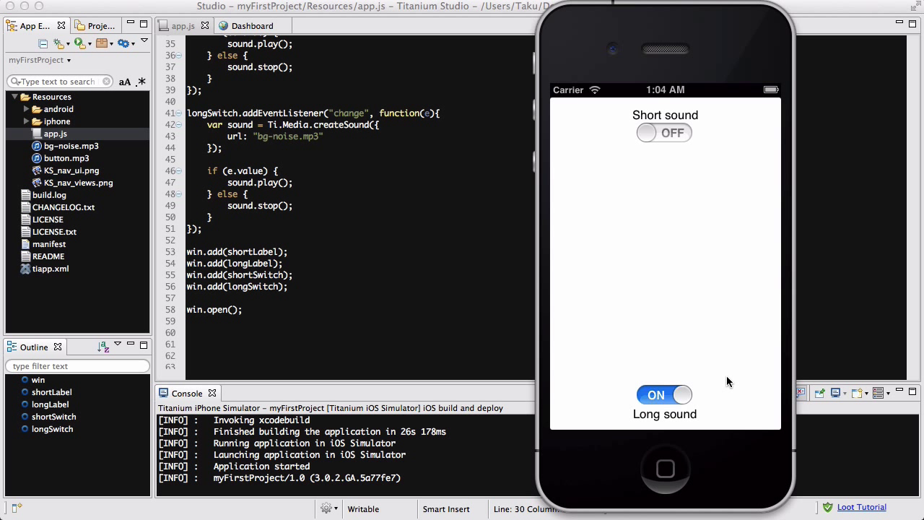
pyautogui.moveTo(727, 369)
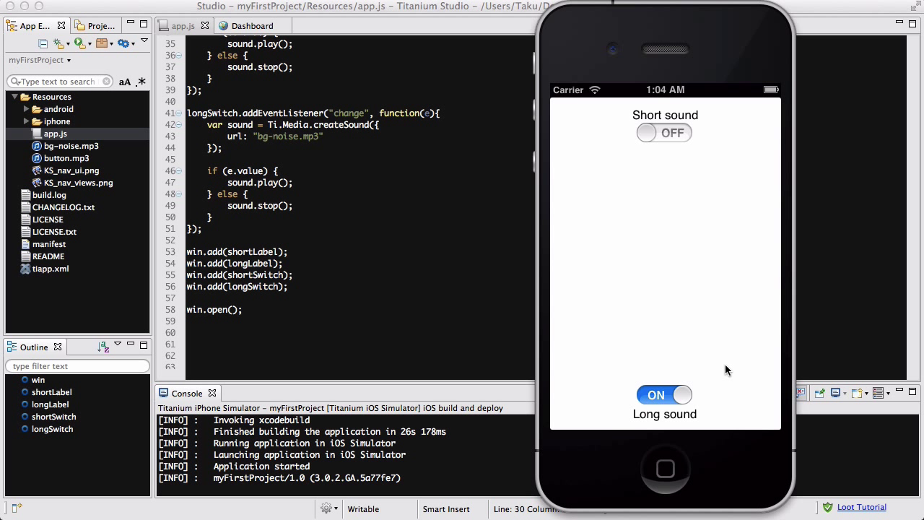
pyautogui.moveTo(719, 159)
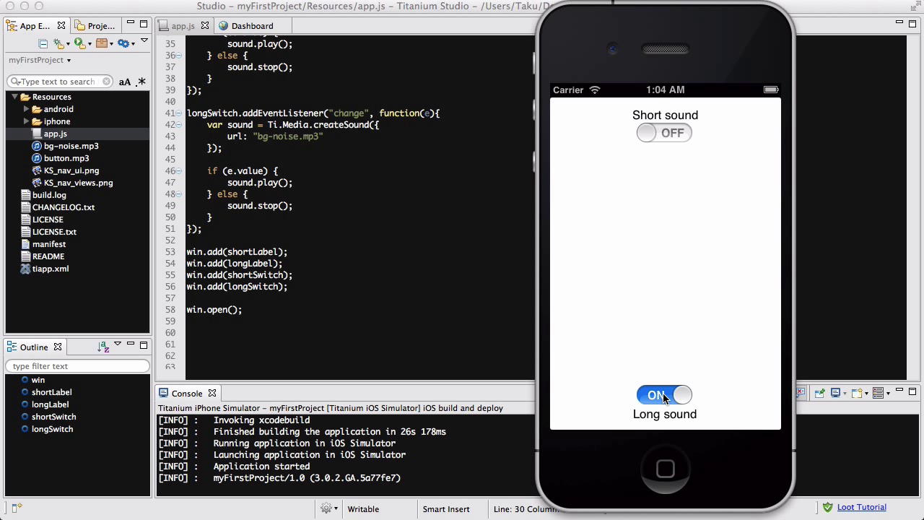
pyautogui.click(664, 395)
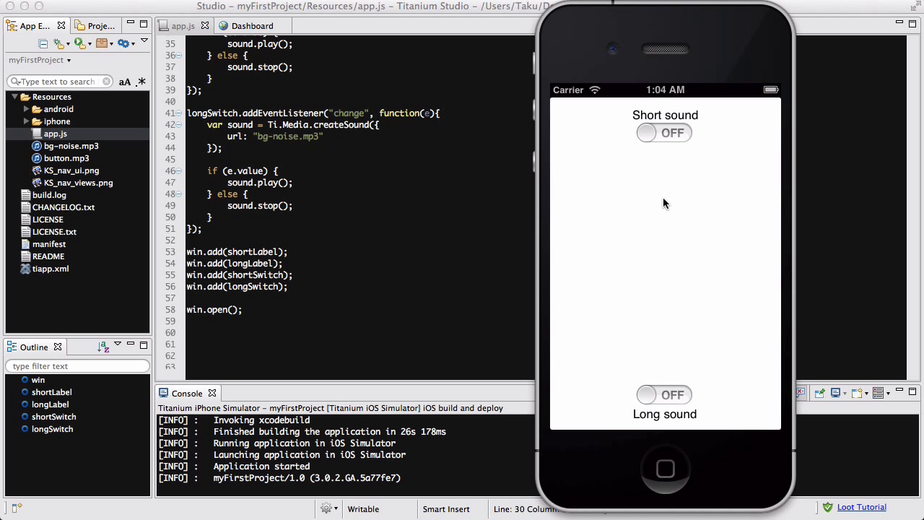
pyautogui.moveTo(311, 133)
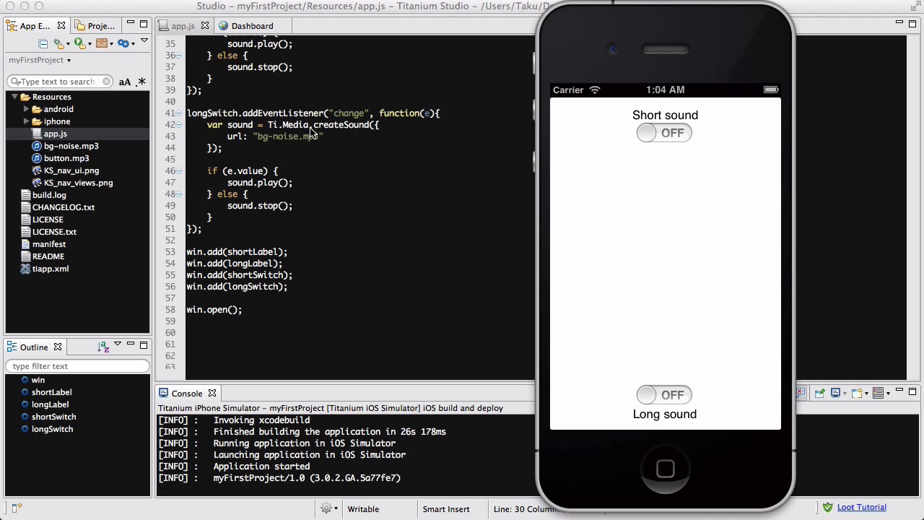
pyautogui.moveTo(690, 238)
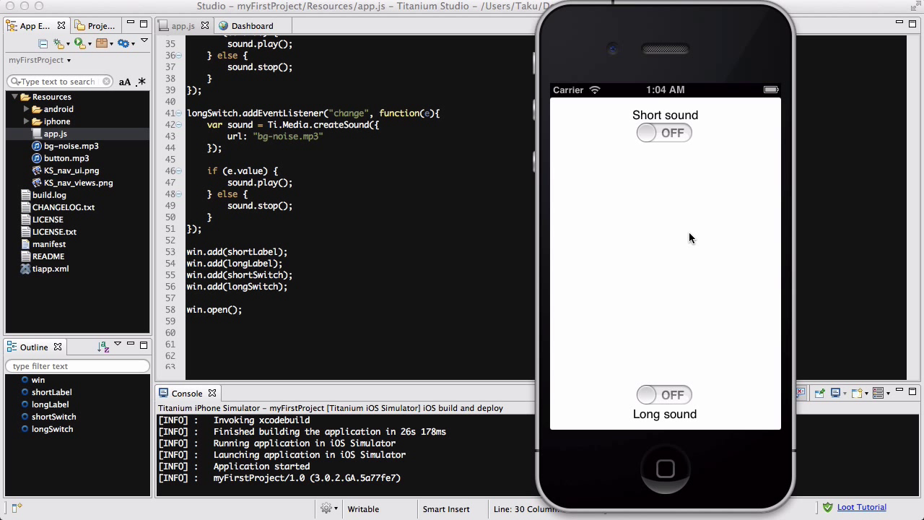
pyautogui.moveTo(670, 187)
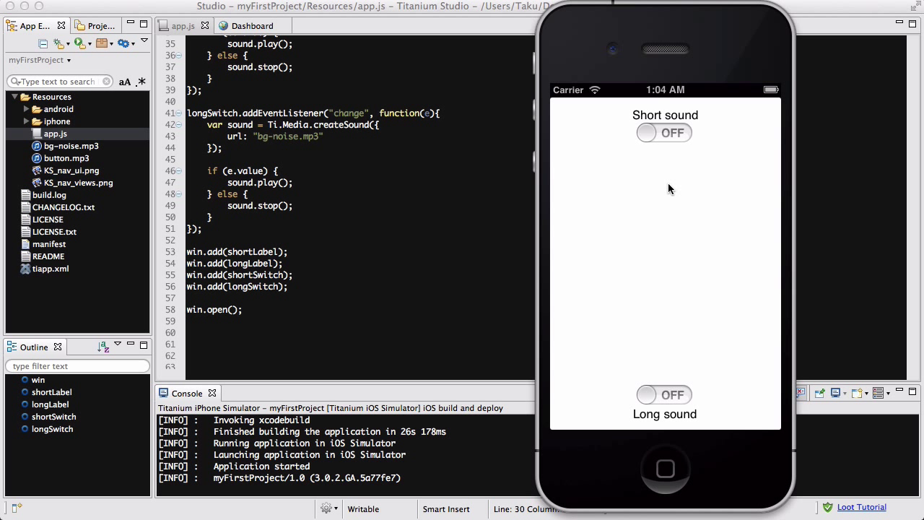
pyautogui.click(662, 133)
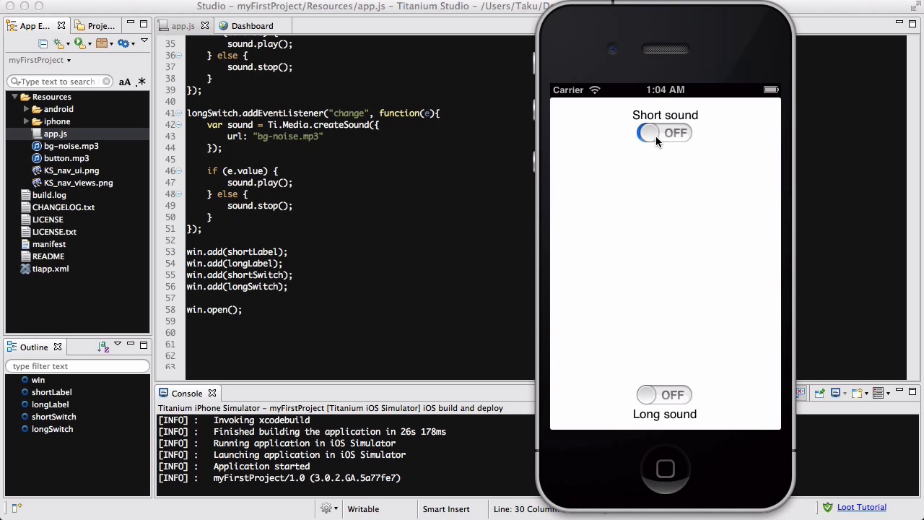
pyautogui.click(662, 132)
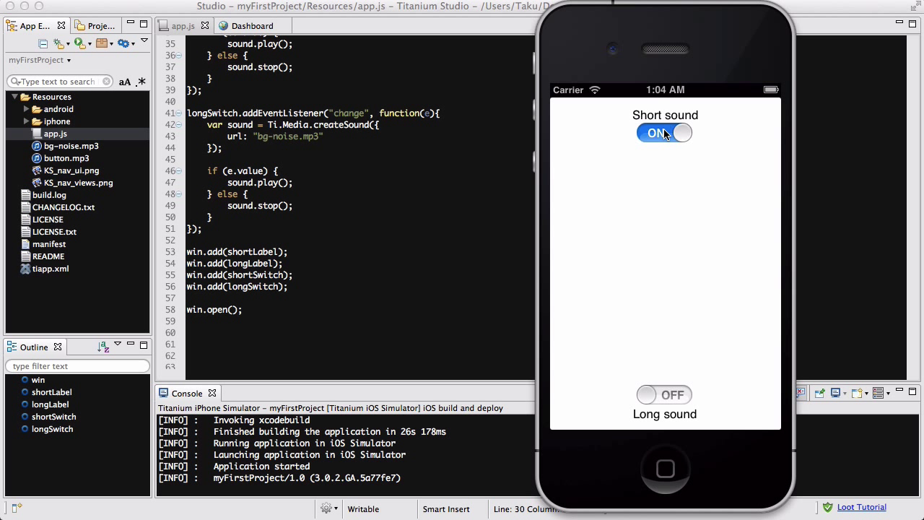
pyautogui.click(664, 132)
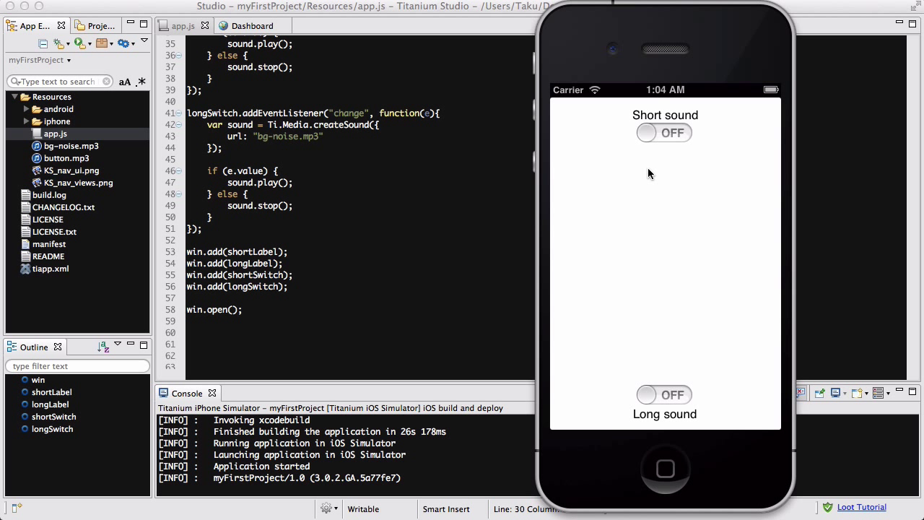
pyautogui.moveTo(638, 185)
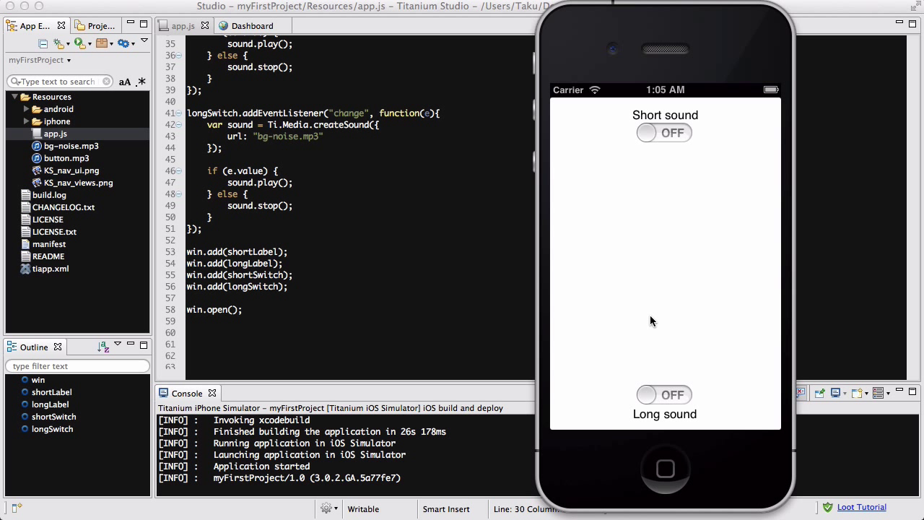
pyautogui.moveTo(668, 355)
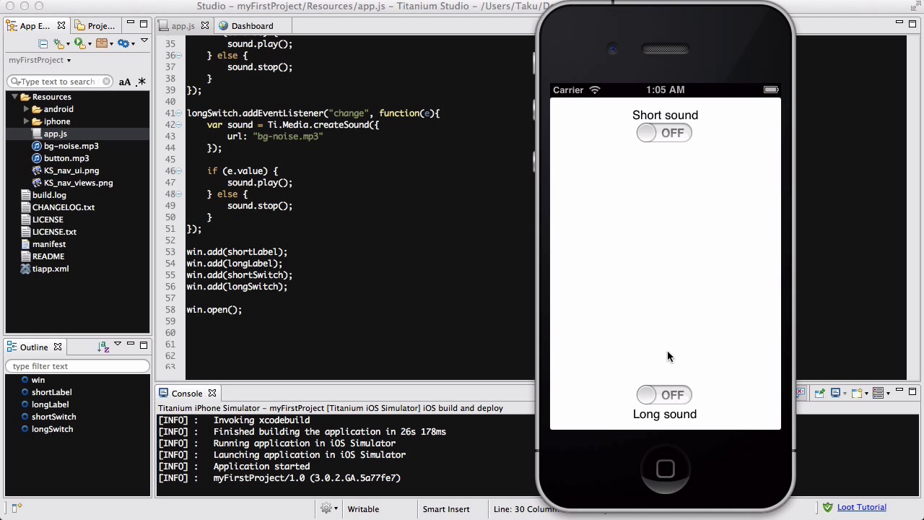
pyautogui.moveTo(665, 393)
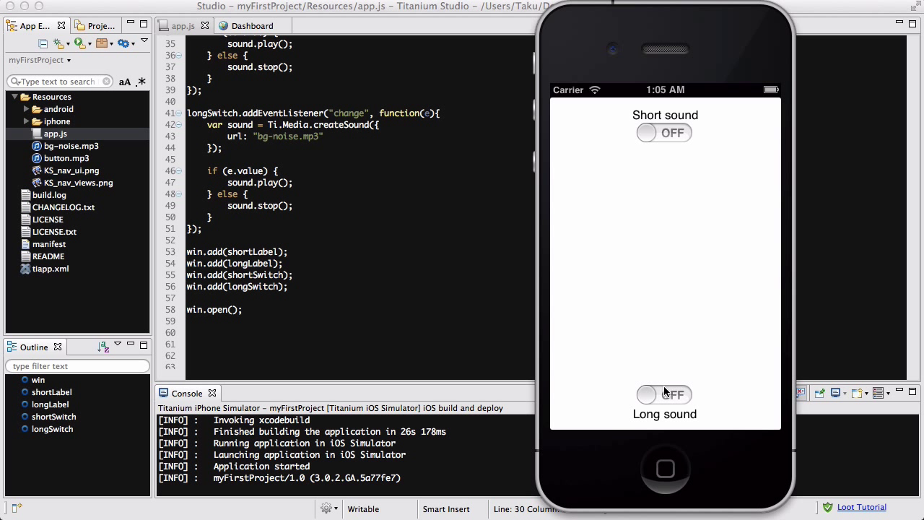
pyautogui.moveTo(669, 248)
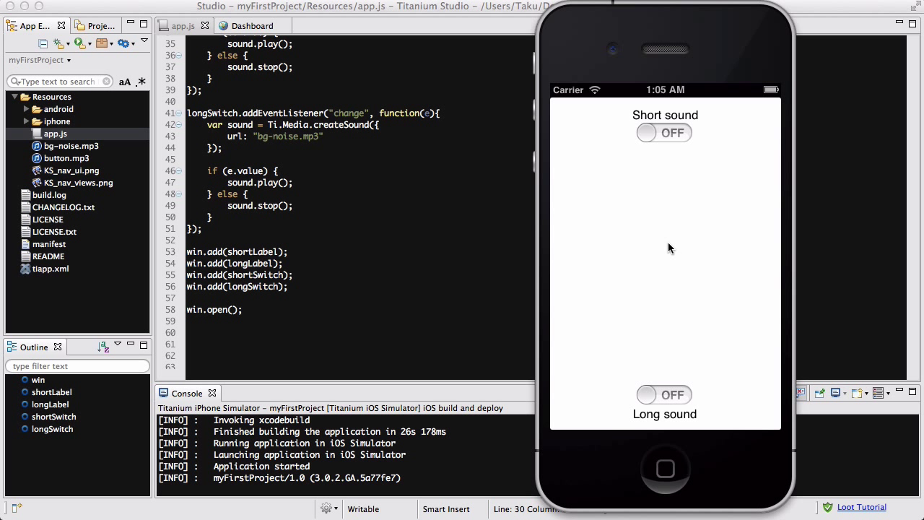
pyautogui.moveTo(277, 130)
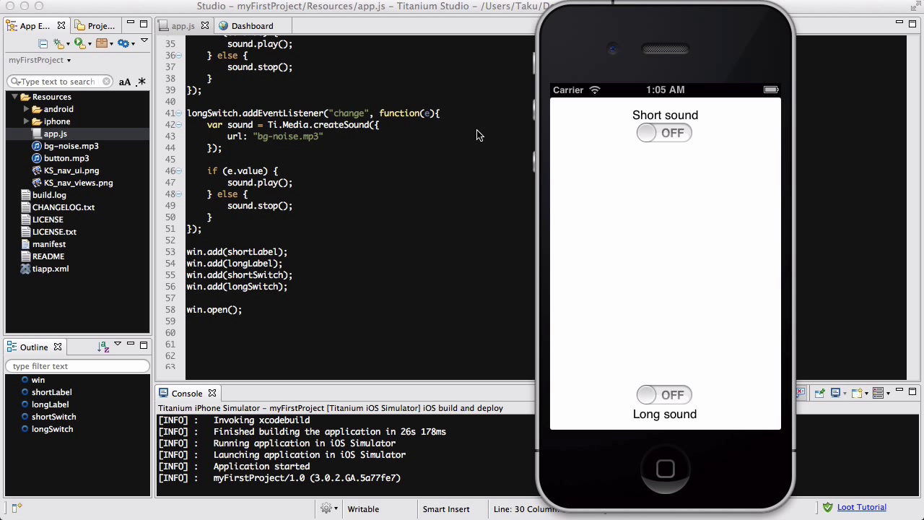
pyautogui.moveTo(734, 149)
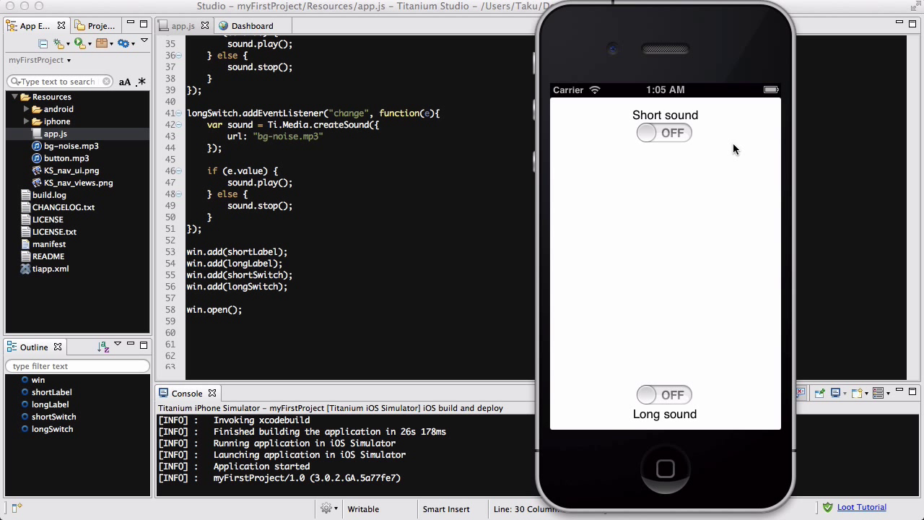
pyautogui.moveTo(696, 150)
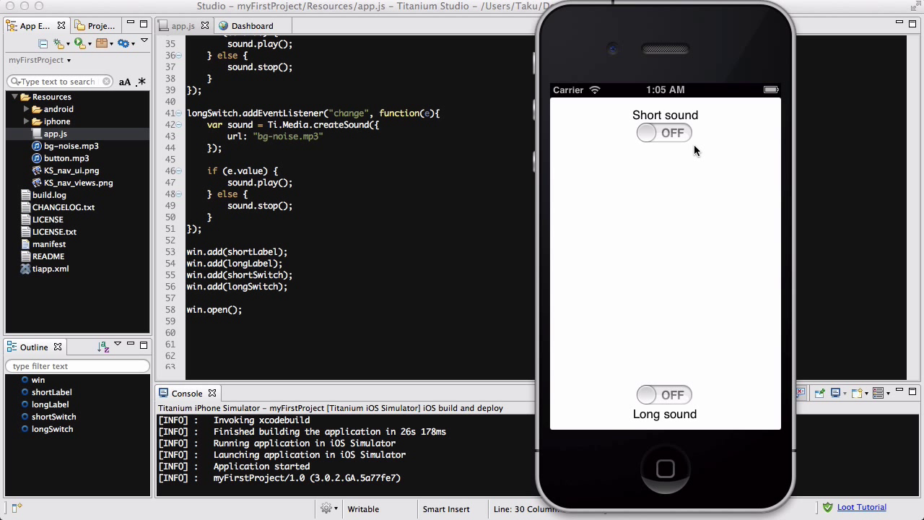
pyautogui.moveTo(690, 118)
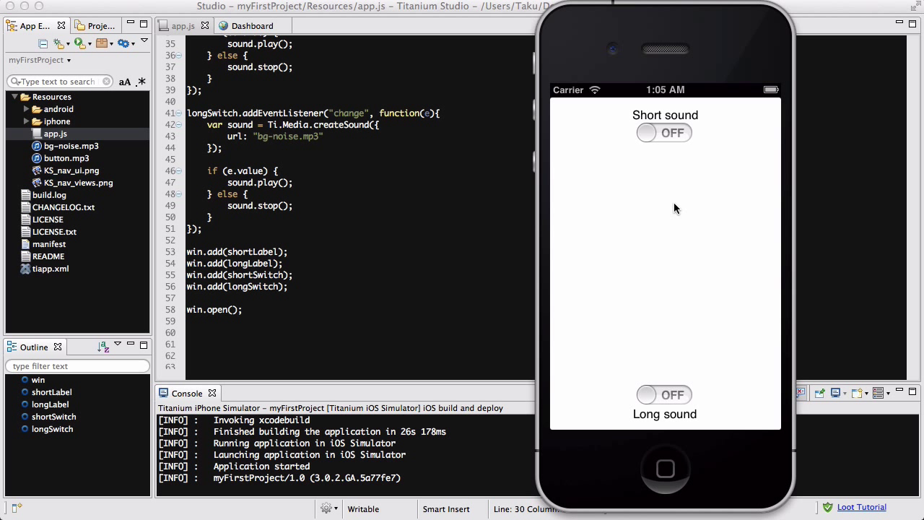
pyautogui.moveTo(647, 127)
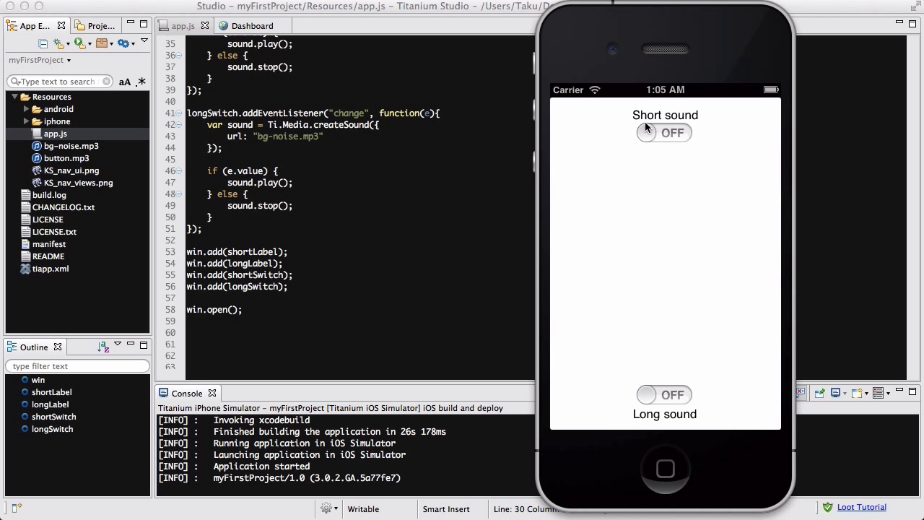
pyautogui.moveTo(673, 364)
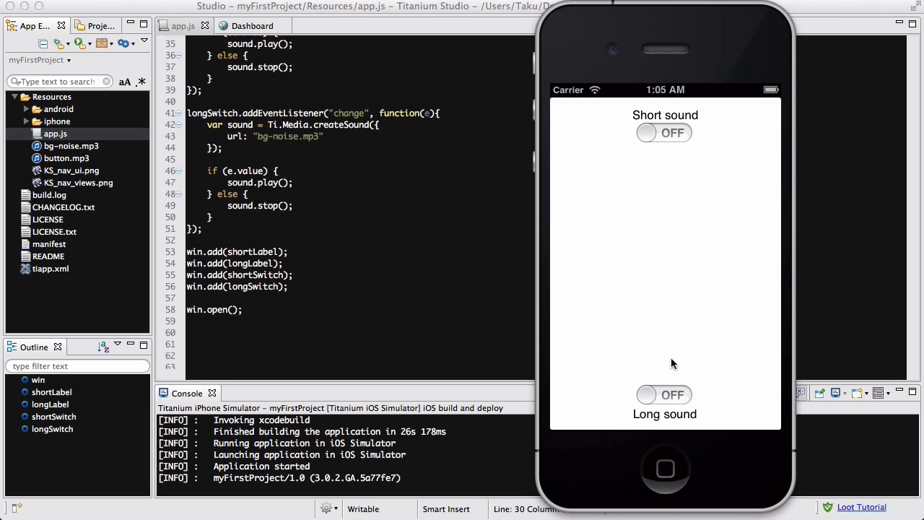
pyautogui.moveTo(678, 212)
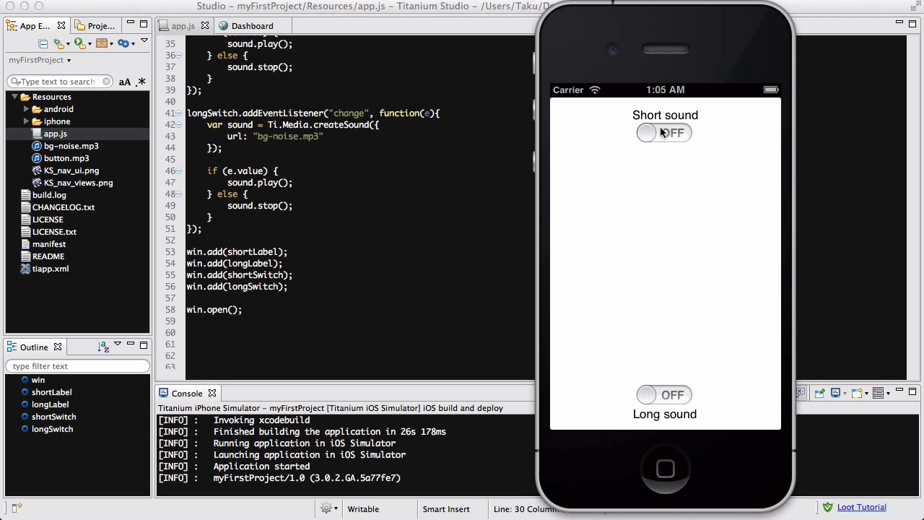
pyautogui.click(664, 133)
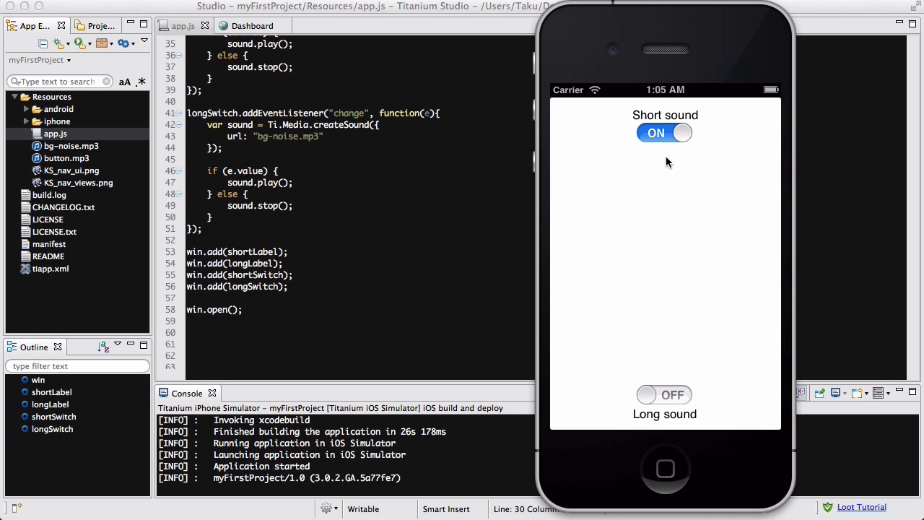
pyautogui.moveTo(673, 177)
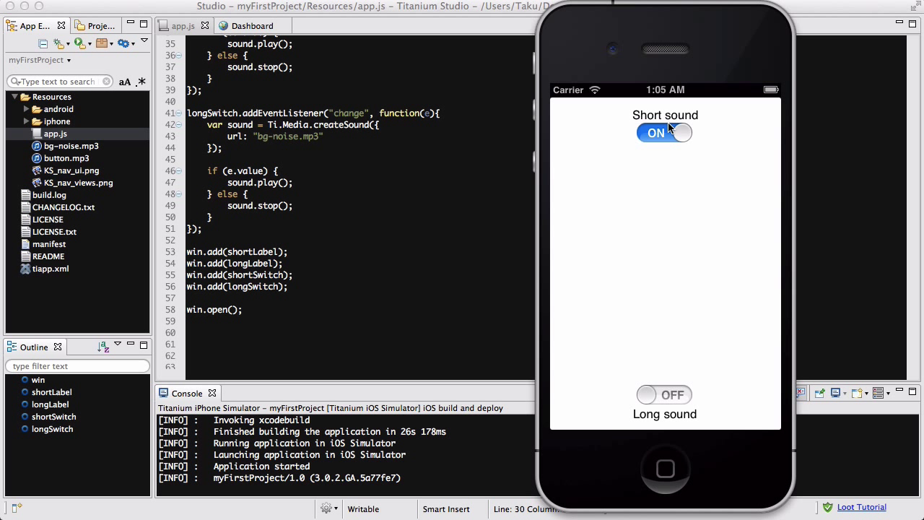
pyautogui.click(664, 133)
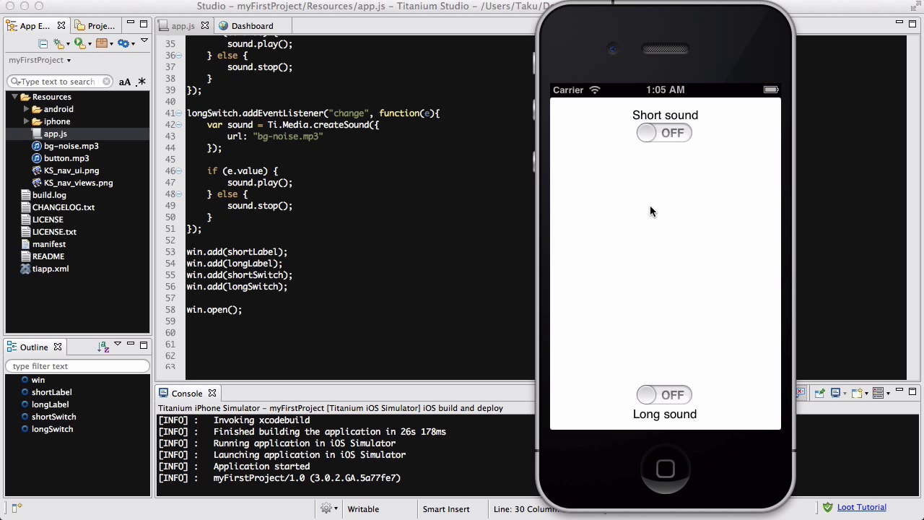